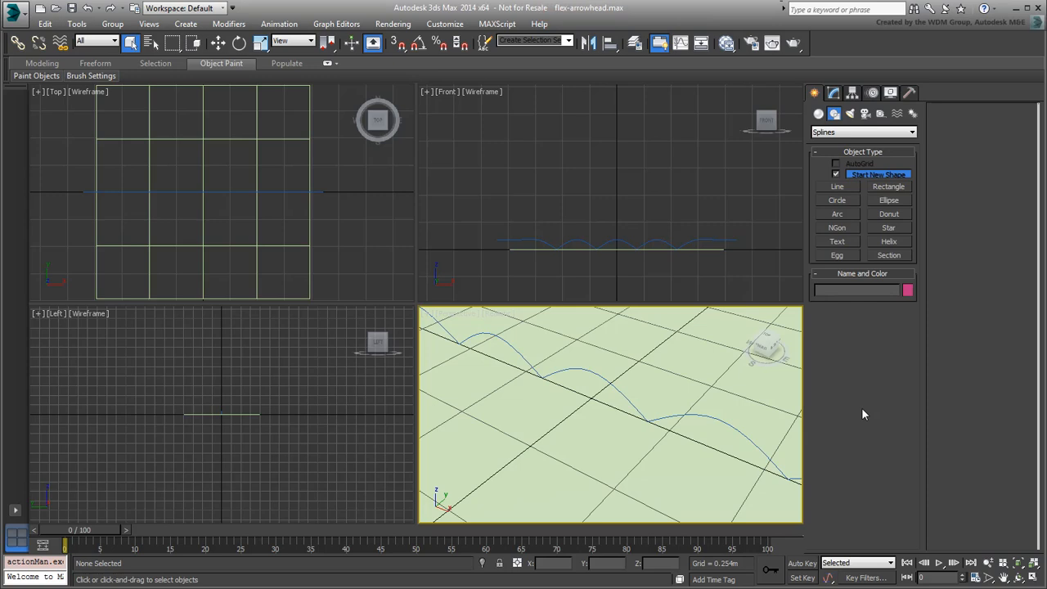
pyautogui.moveTo(838, 185)
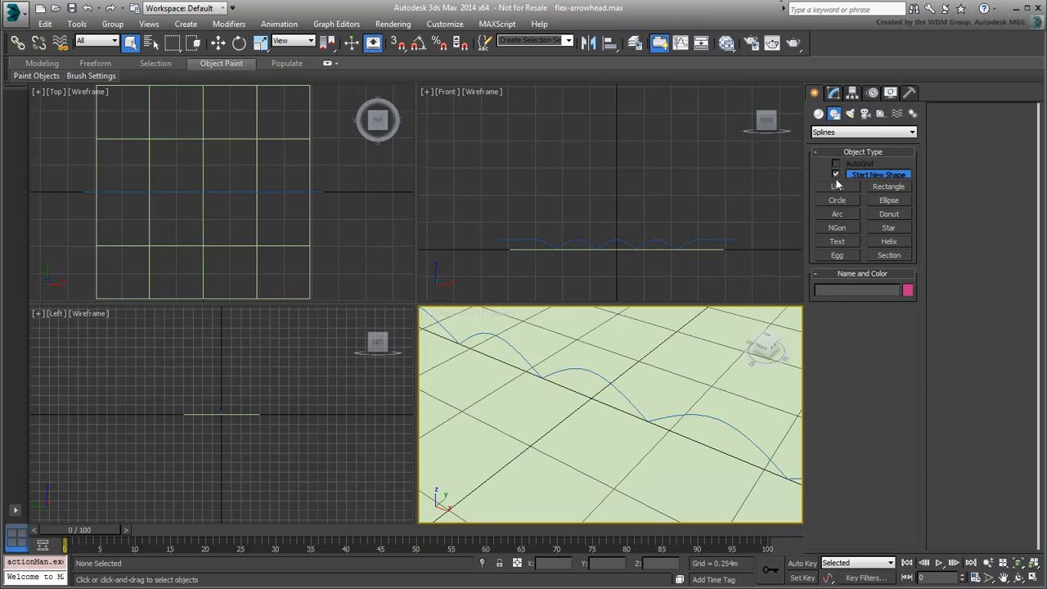
# Create a long, thin, flat Box primitive beside the bouncing curve and show its parameters in Modify
pyautogui.click(818, 114)
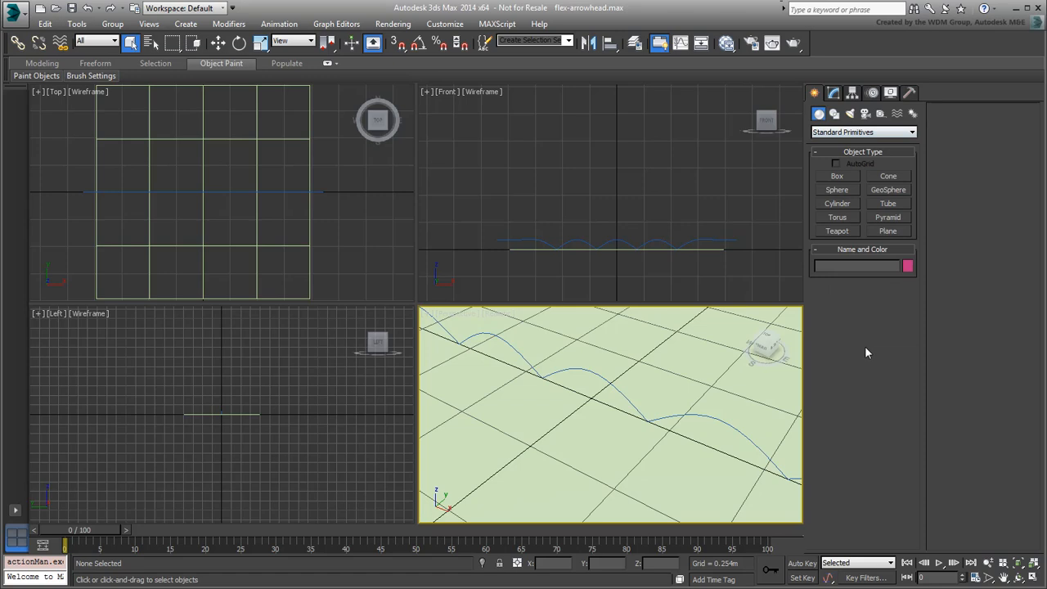
pyautogui.click(837, 176)
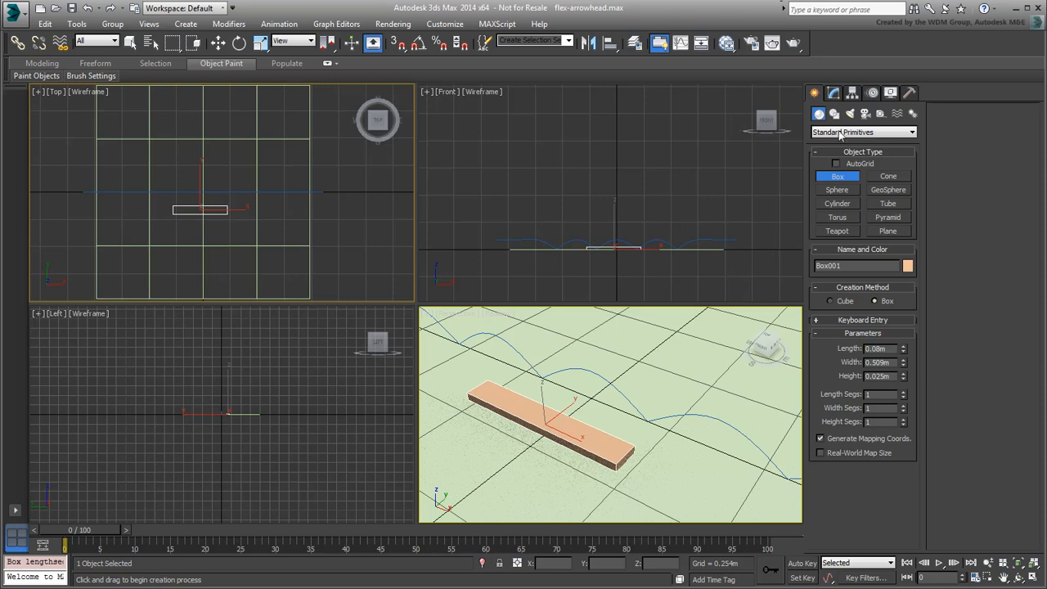
pyautogui.click(833, 91)
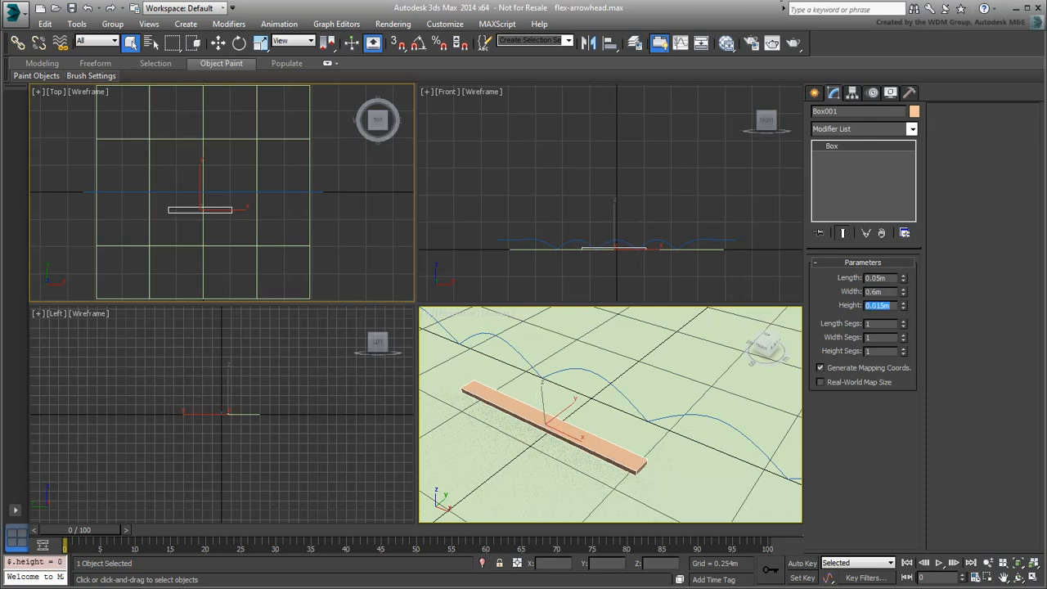
pyautogui.moveTo(952, 333)
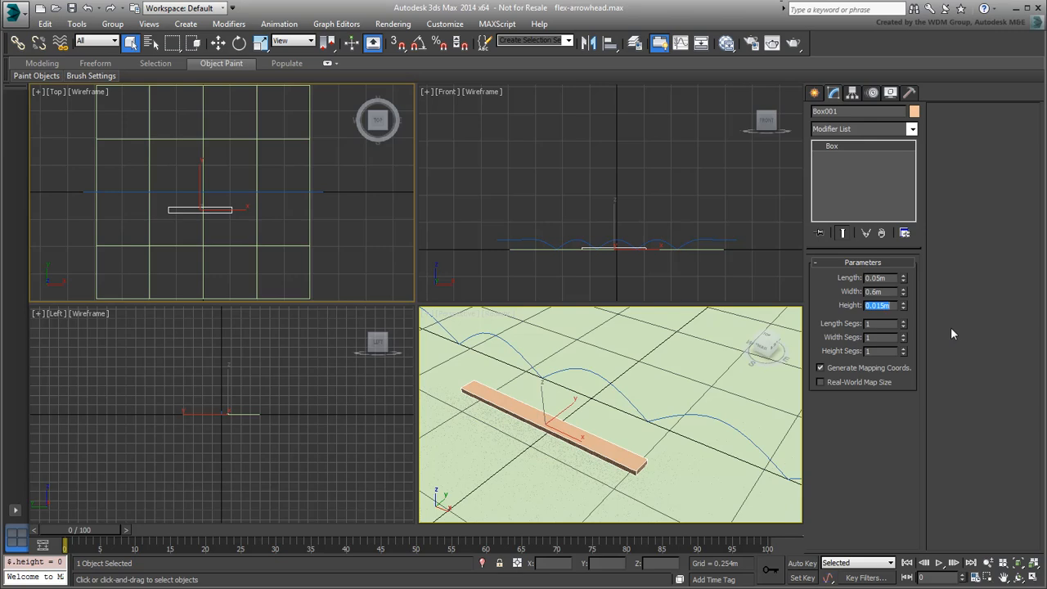
pyautogui.moveTo(886, 157)
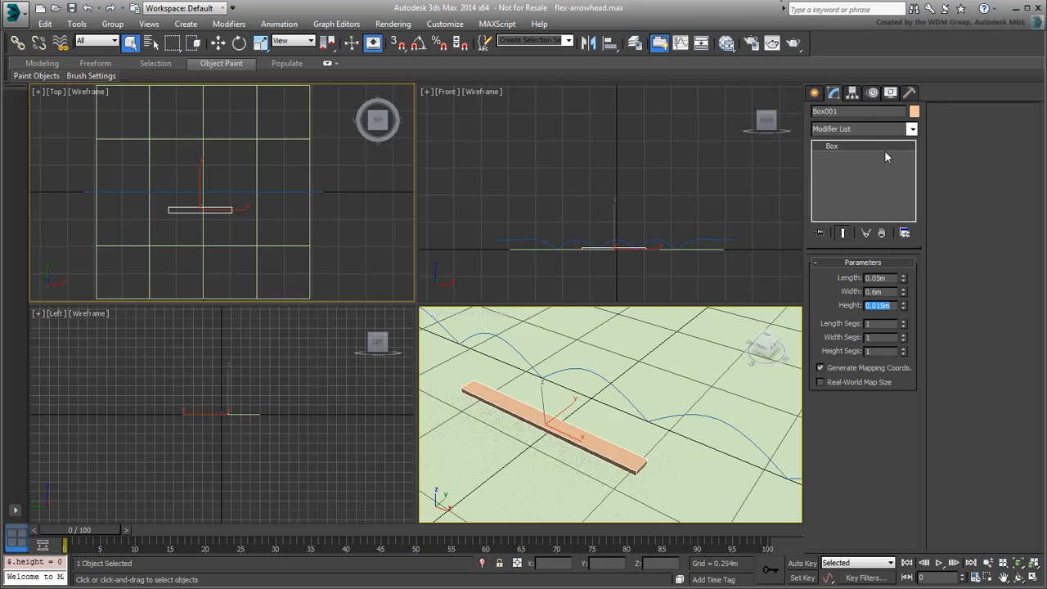
# Centre the box's pivot on the object using Affect Pivot Only > Center to Object
pyautogui.click(852, 92)
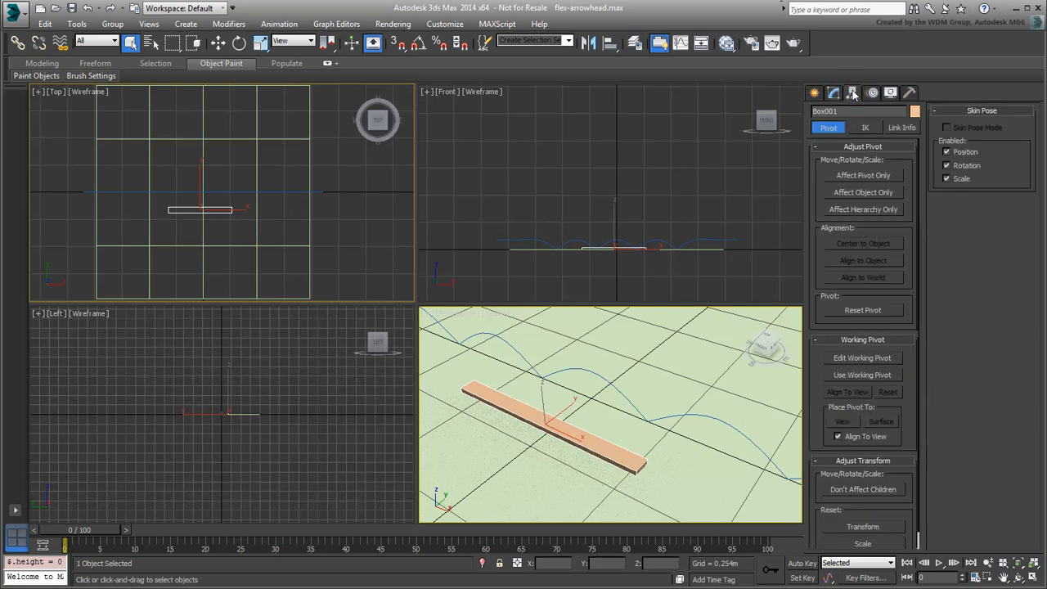
pyautogui.click(863, 176)
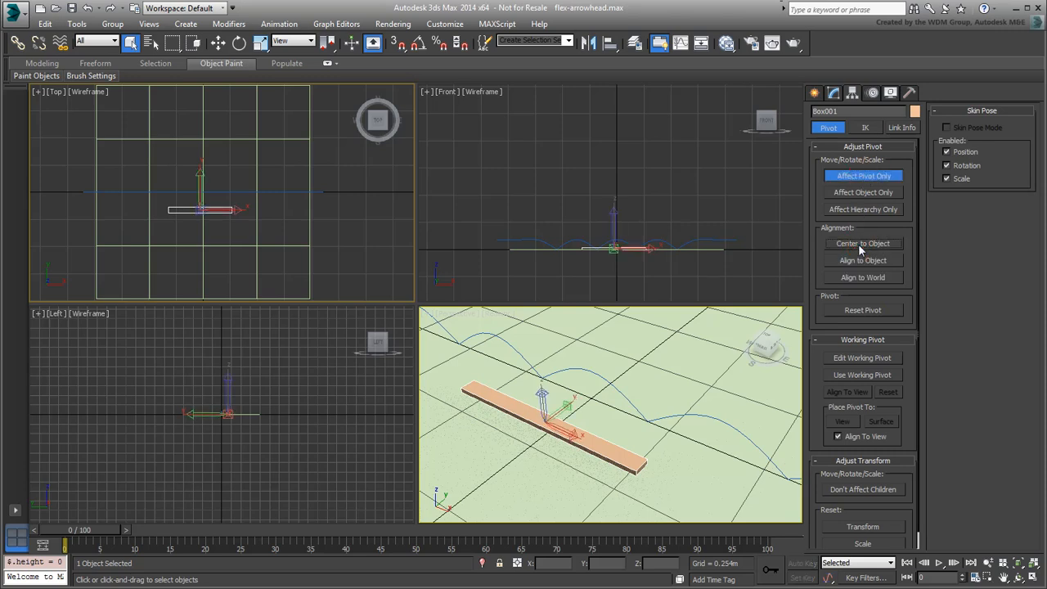
pyautogui.click(863, 175)
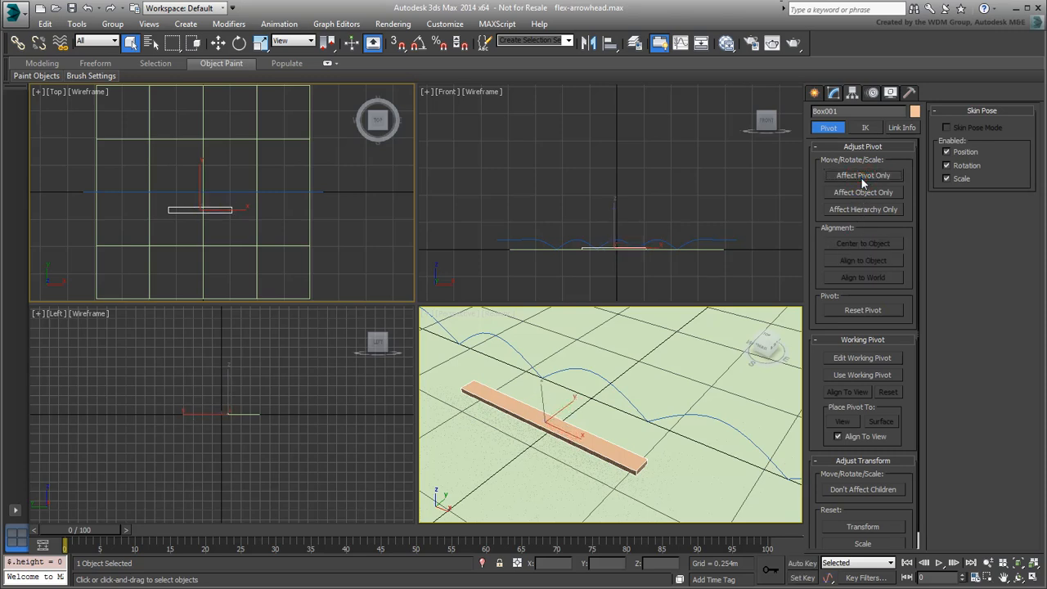
pyautogui.click(832, 92)
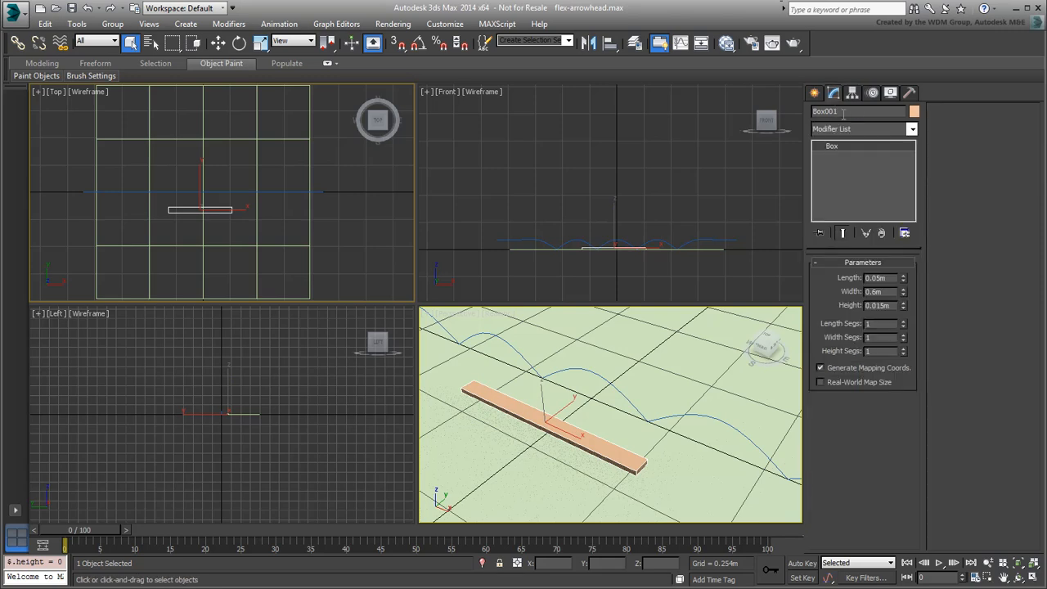
pyautogui.moveTo(968, 311)
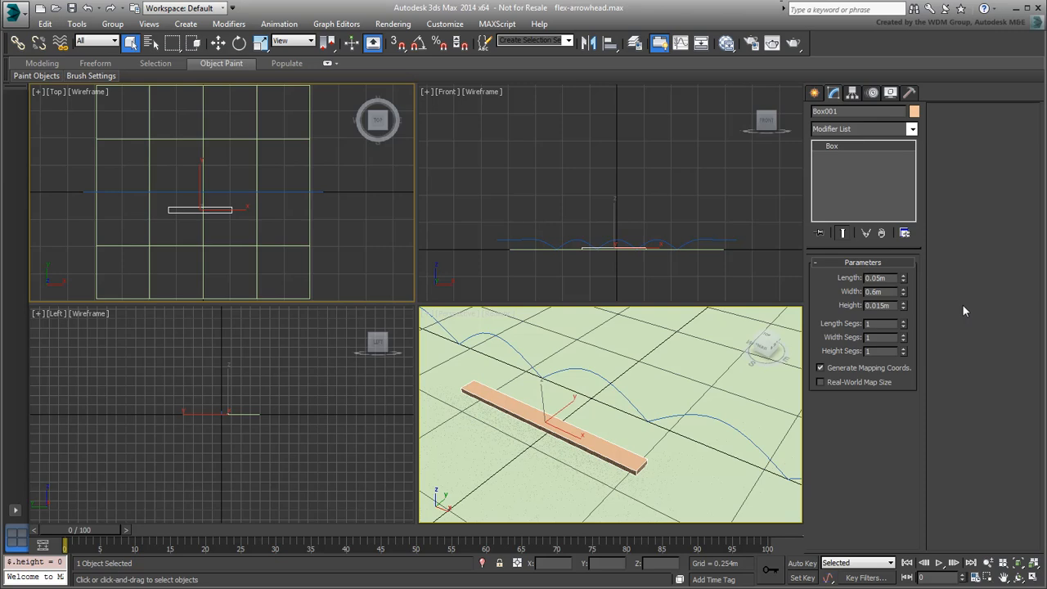
# Raise the box's Length Segs, name it Arrow and colour it blue
pyautogui.click(903, 320)
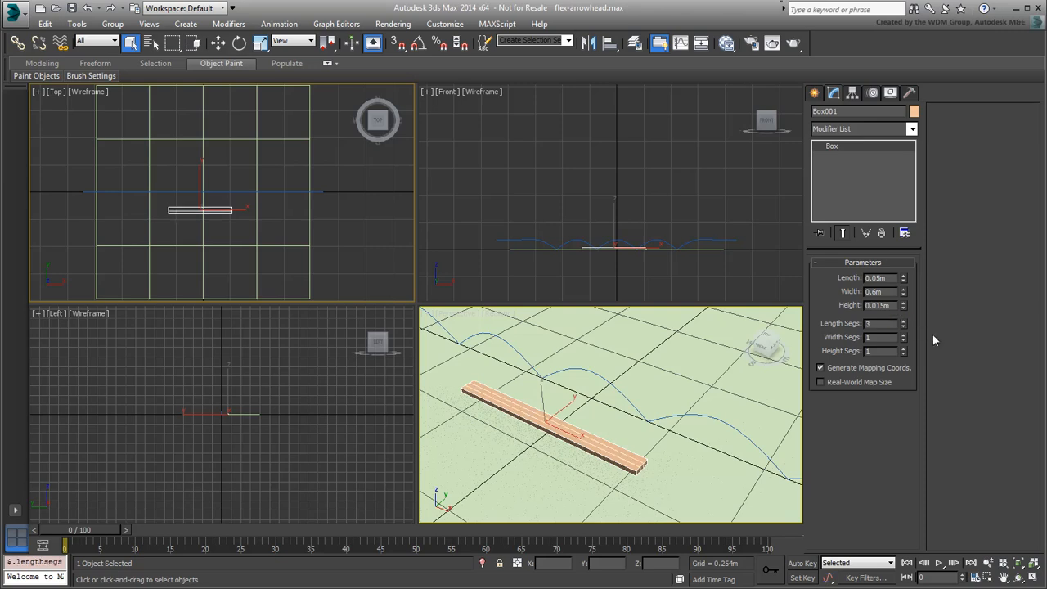
pyautogui.click(870, 337)
pyautogui.write('50')
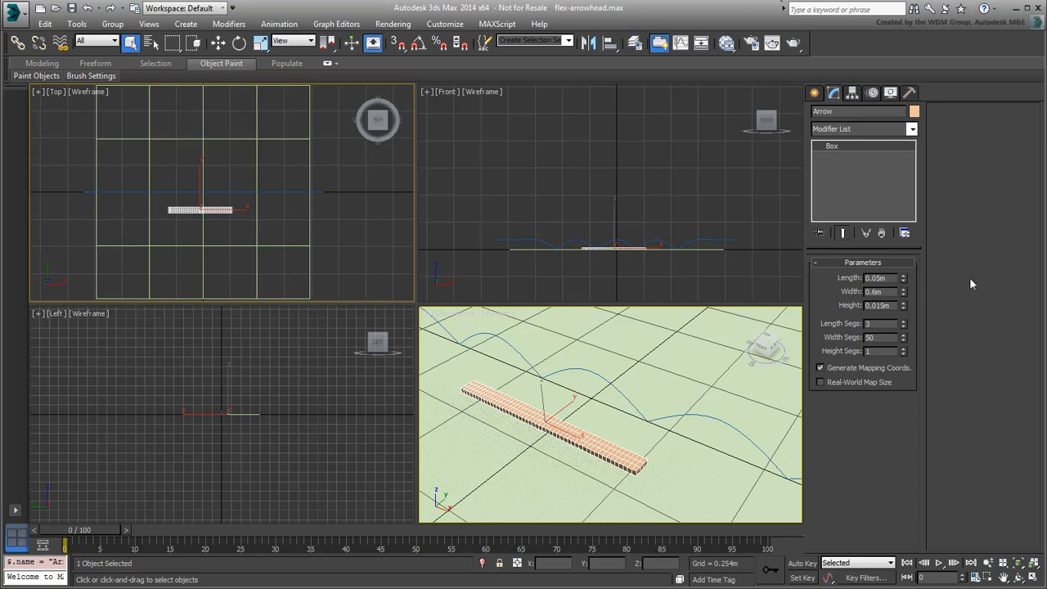
pyautogui.click(913, 111)
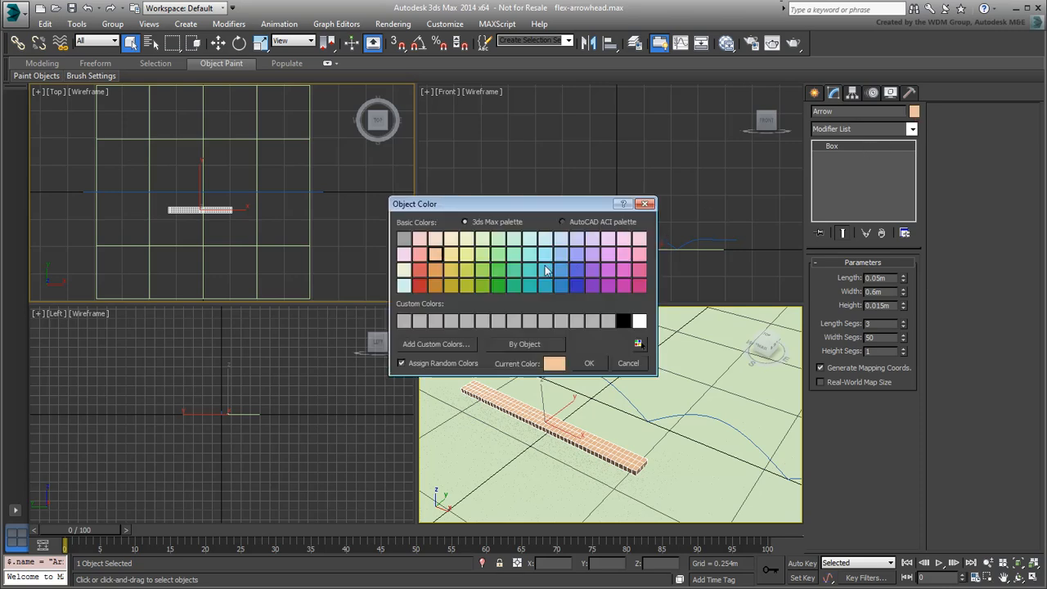
pyautogui.click(589, 363)
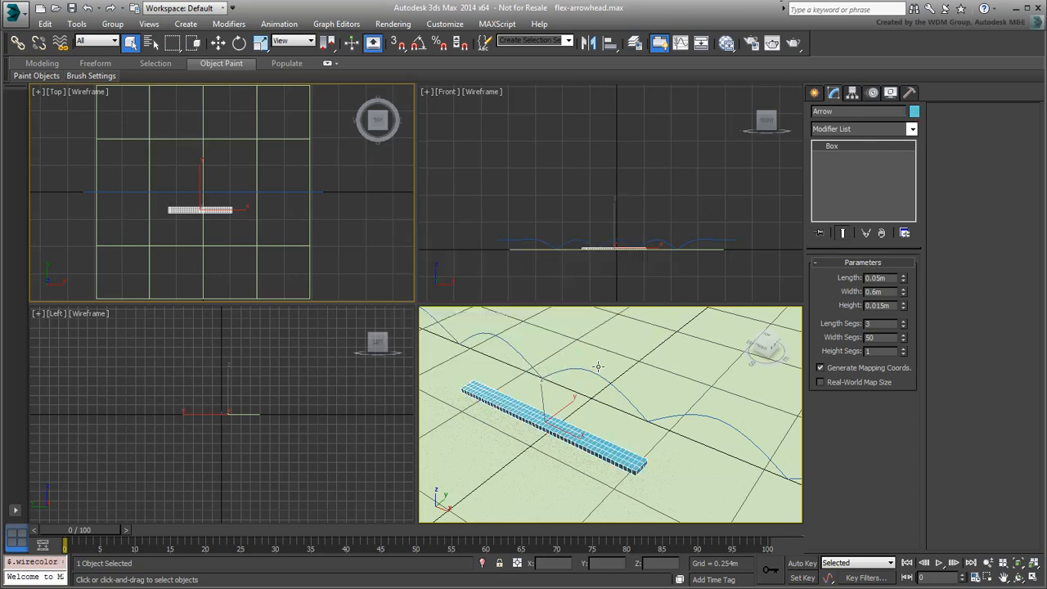
pyautogui.moveTo(962, 389)
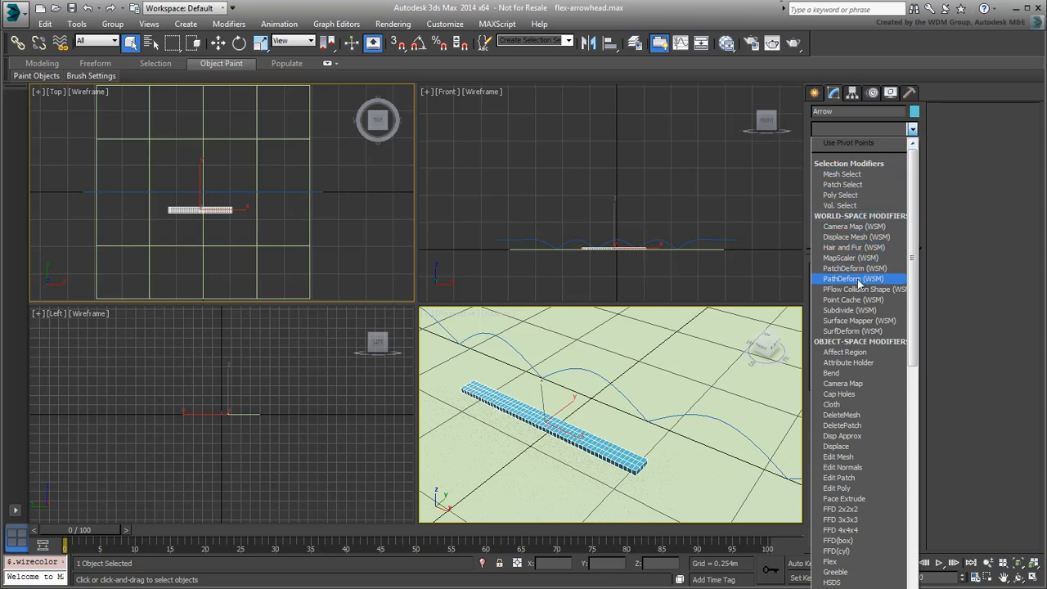
# Bind Arrow to the bouncing curve with PathDeform (WSM) and move it onto the path
pyautogui.click(853, 278)
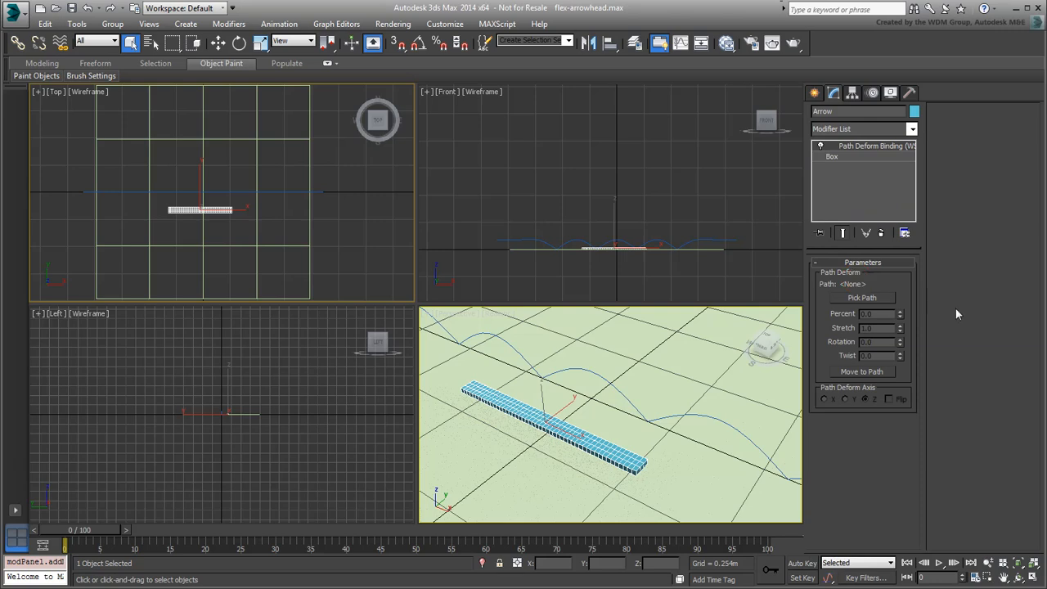
pyautogui.click(860, 298)
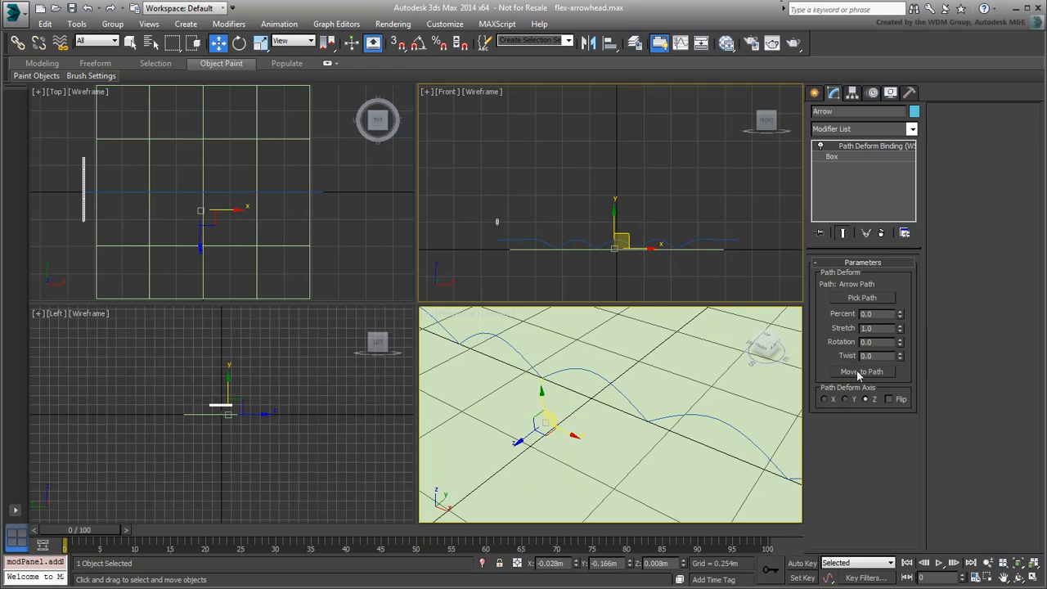
pyautogui.click(860, 371)
pyautogui.write('50')
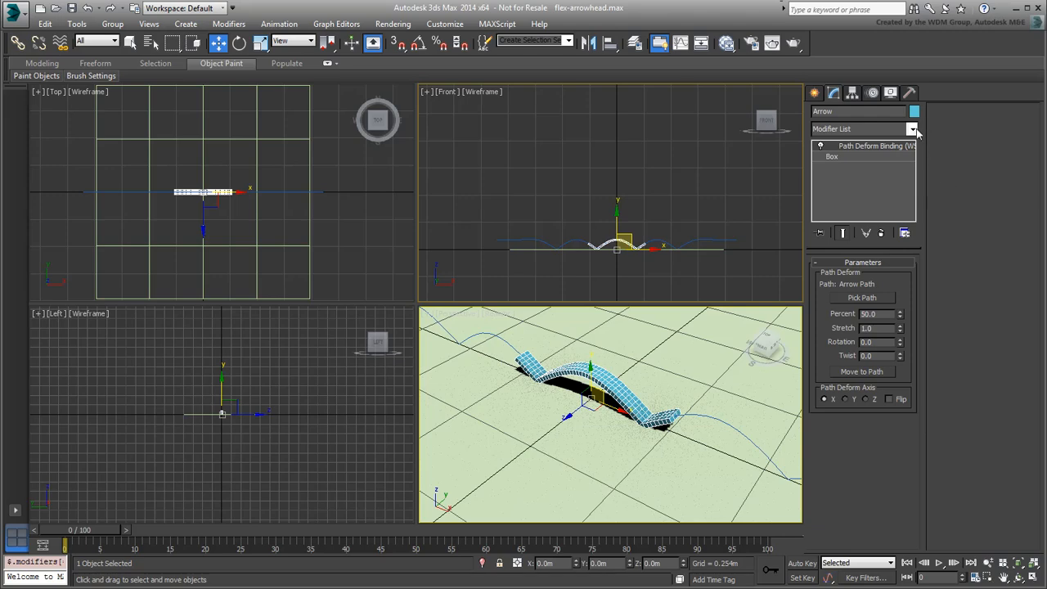
# Add a Taper modifier narrowing the Arrow to a point at its leading end
pyautogui.click(913, 128)
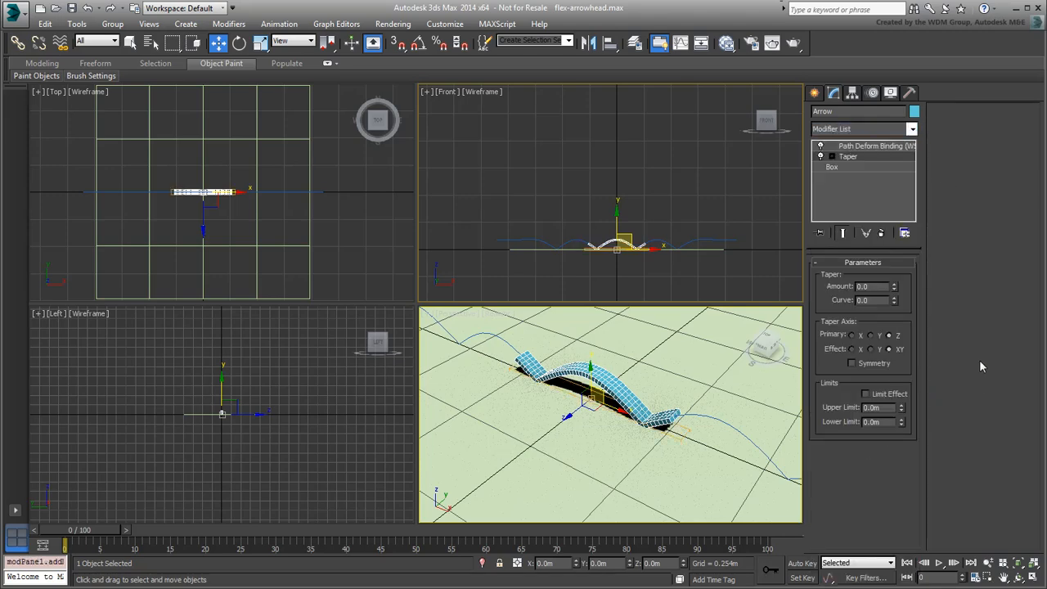
pyautogui.moveTo(985, 284)
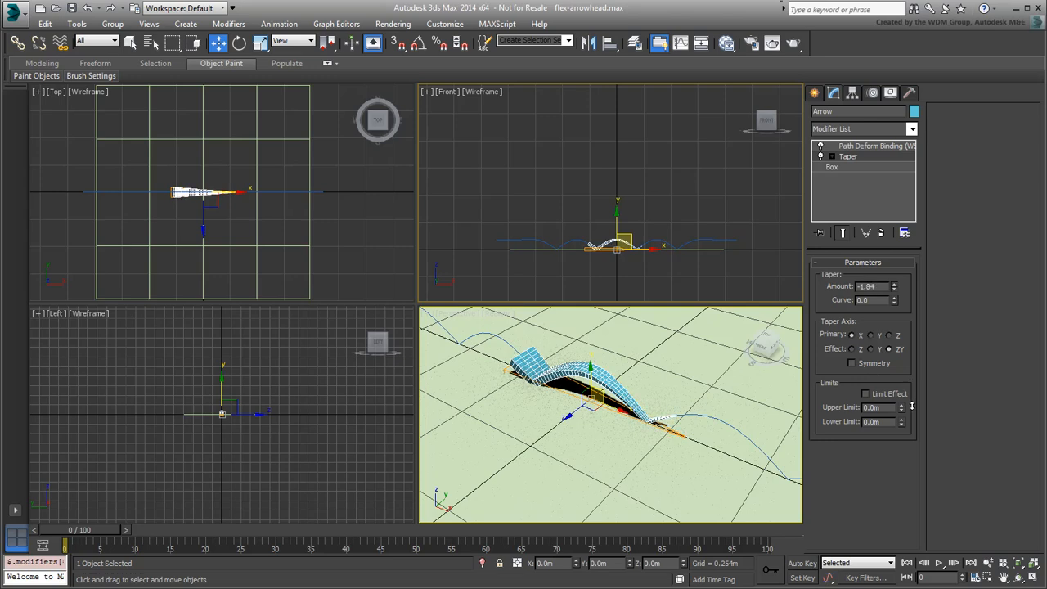
pyautogui.moveTo(981, 285)
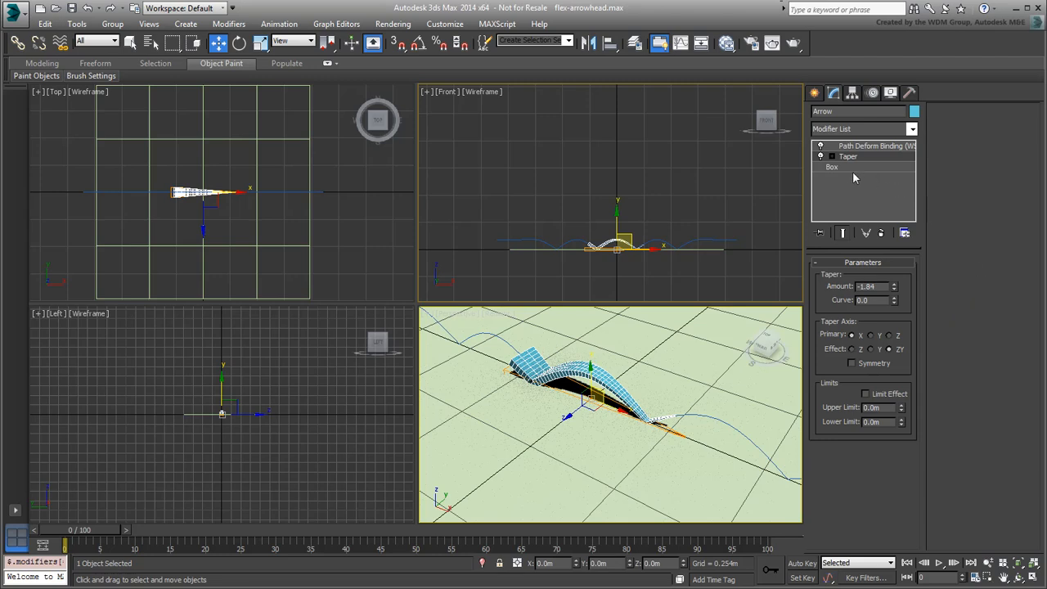
pyautogui.click(831, 166)
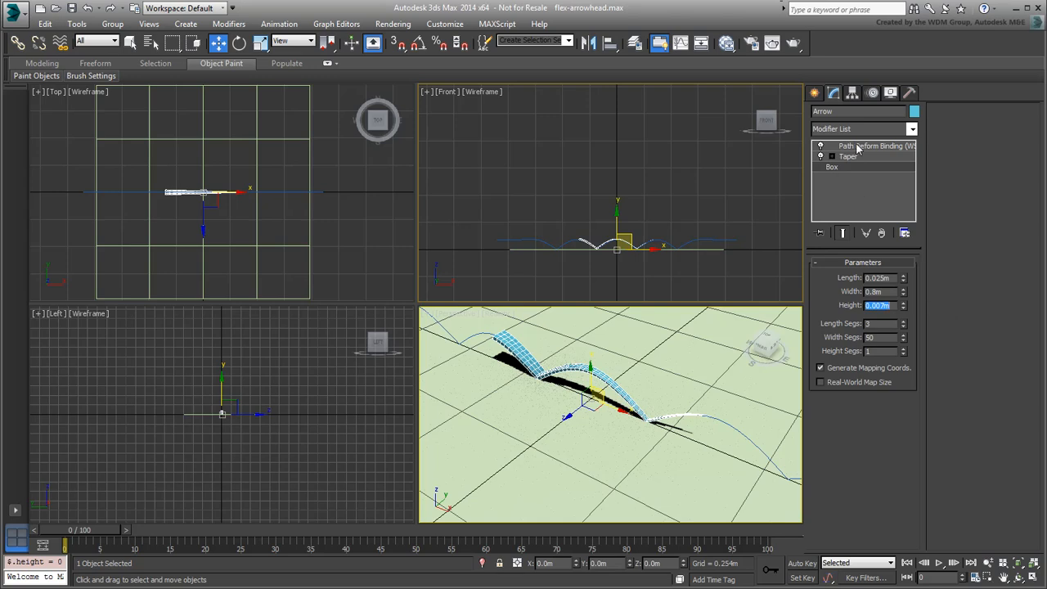
pyautogui.click(875, 145)
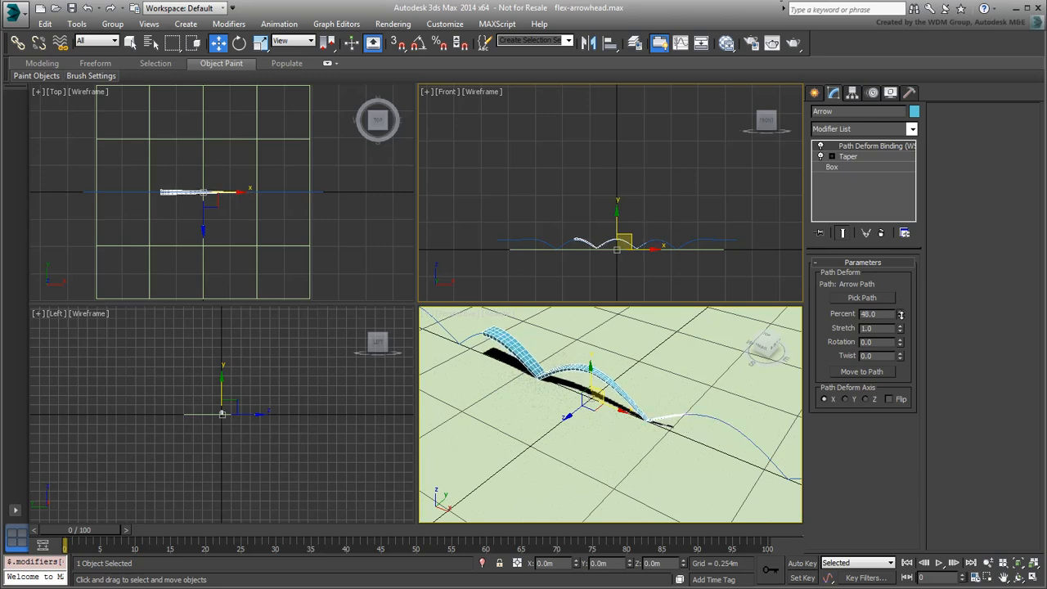
# Nudge the arrow along the path and adjust the box length and segments in the stack
pyautogui.click(901, 311)
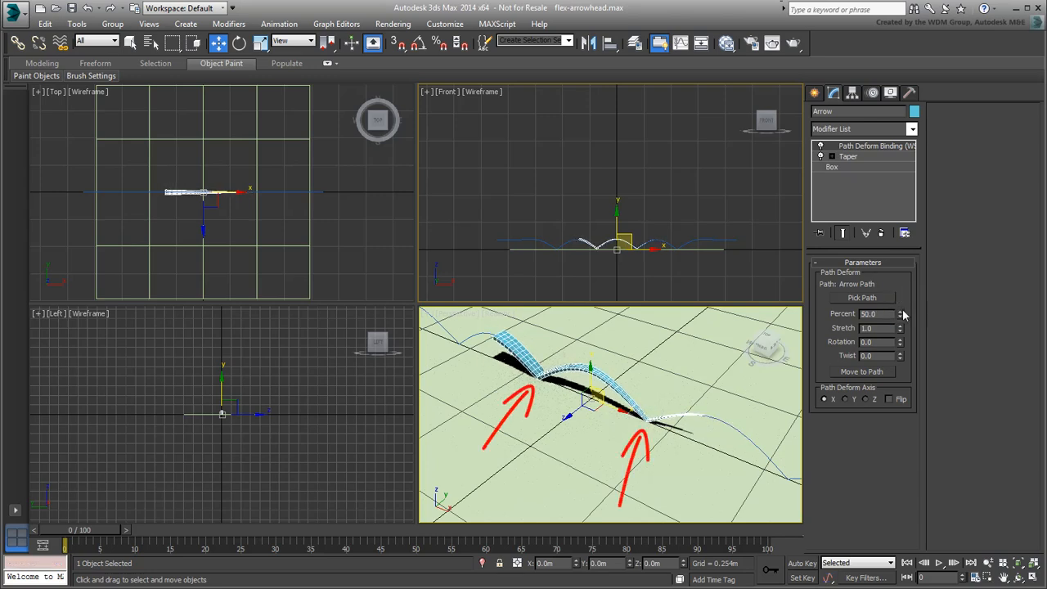
pyautogui.click(832, 167)
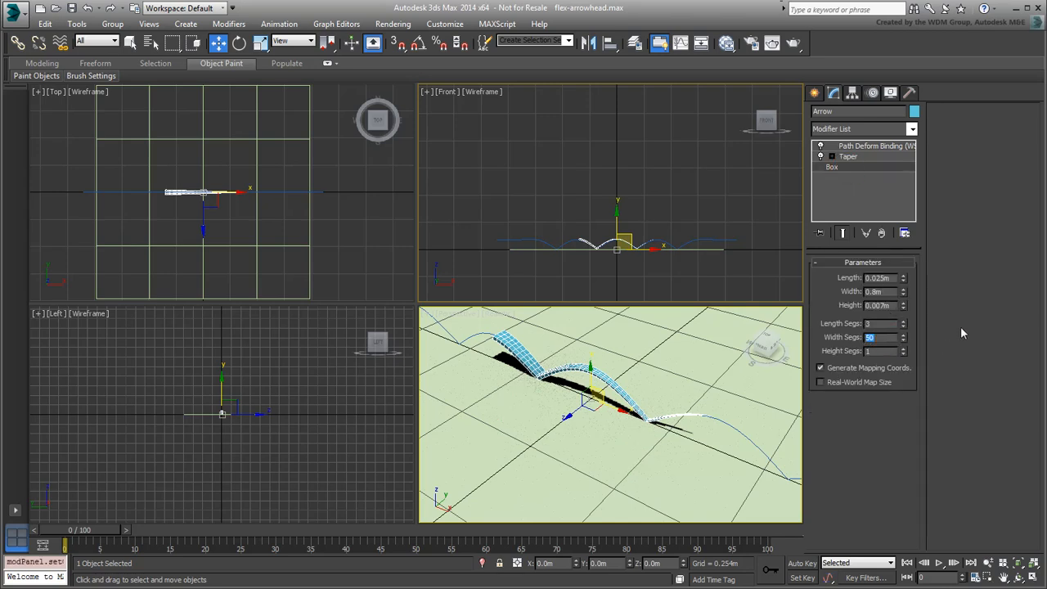
pyautogui.click(903, 334)
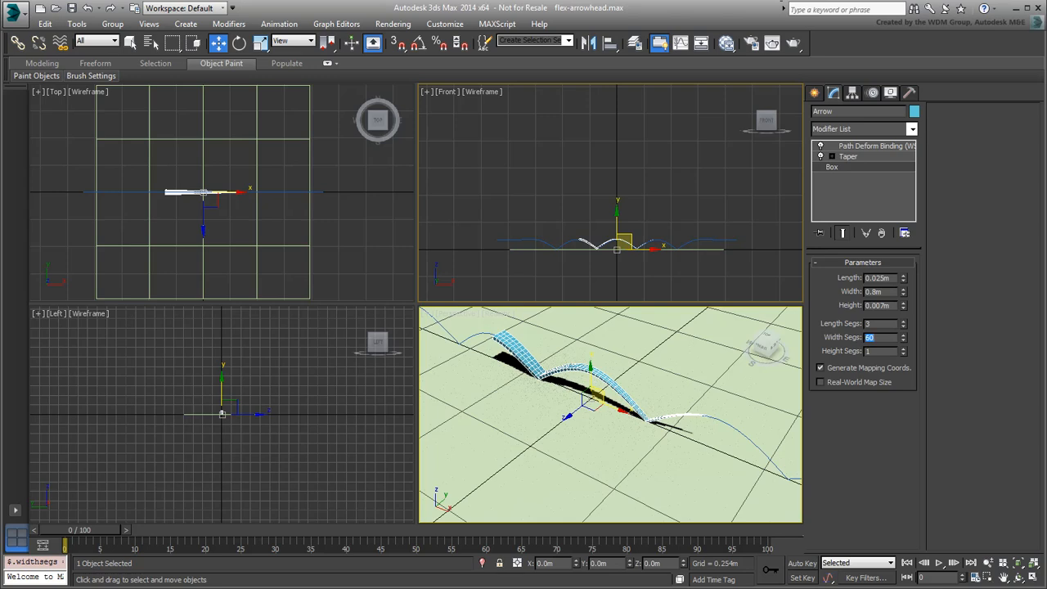
# Reset Path Deform Percent to 0 and review the animation end time in Time Configuration
pyautogui.click(875, 145)
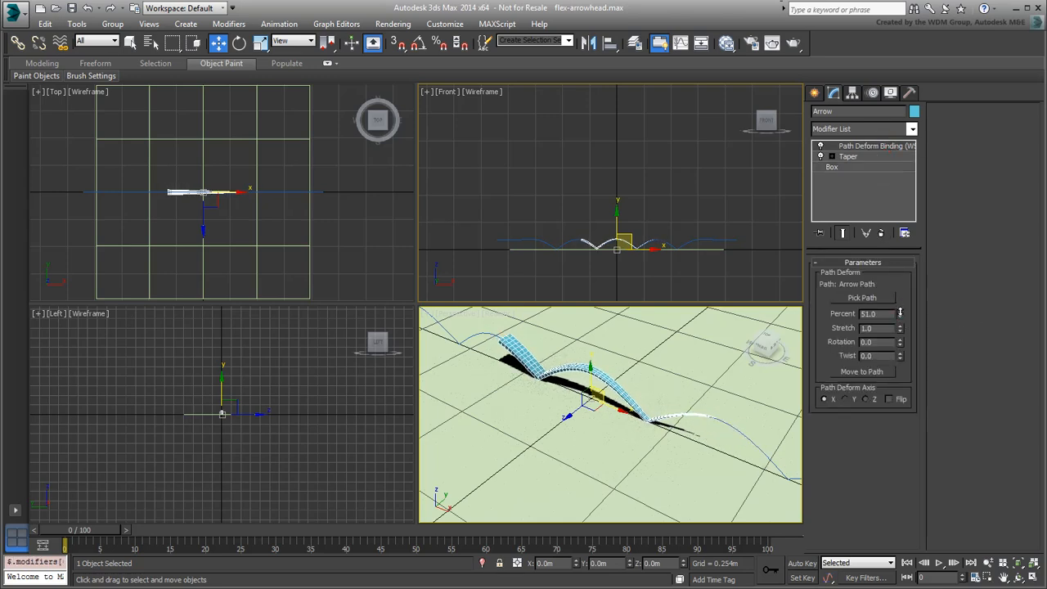
pyautogui.click(900, 318)
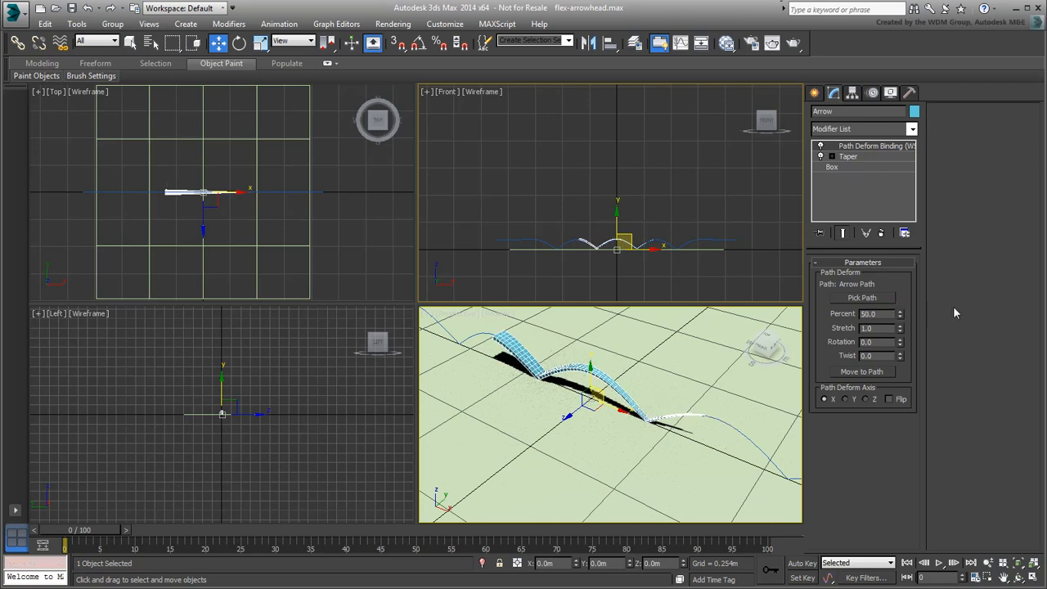
pyautogui.click(899, 317)
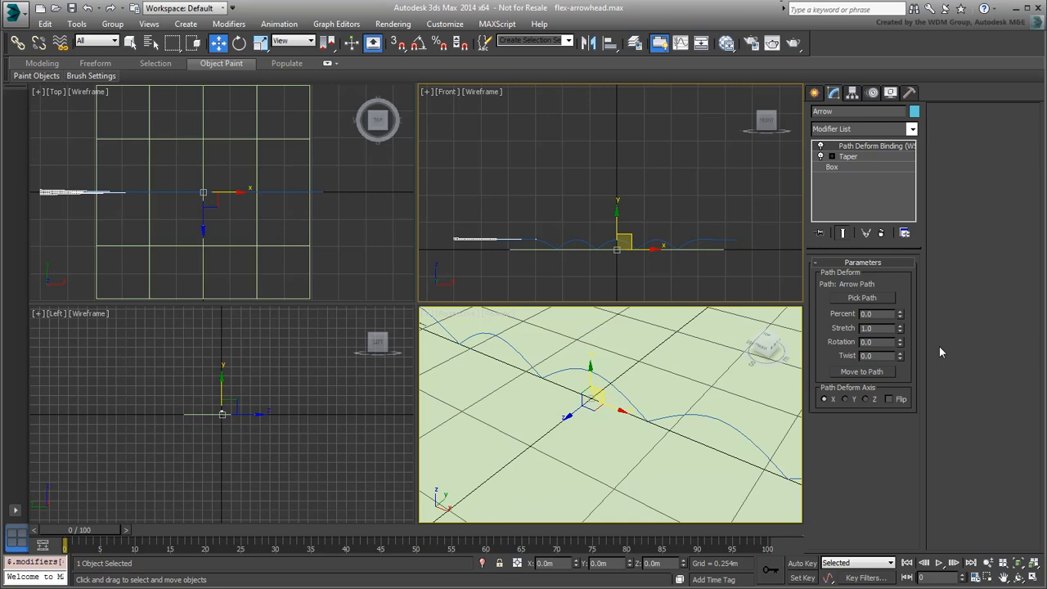
pyautogui.moveTo(913, 506)
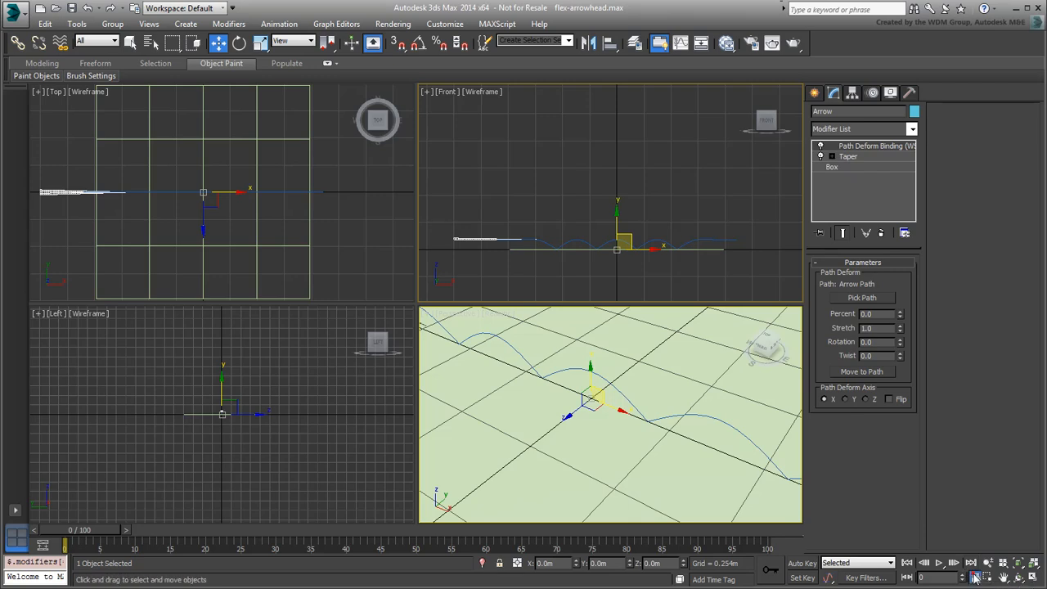
pyautogui.click(981, 578)
pyautogui.write('150')
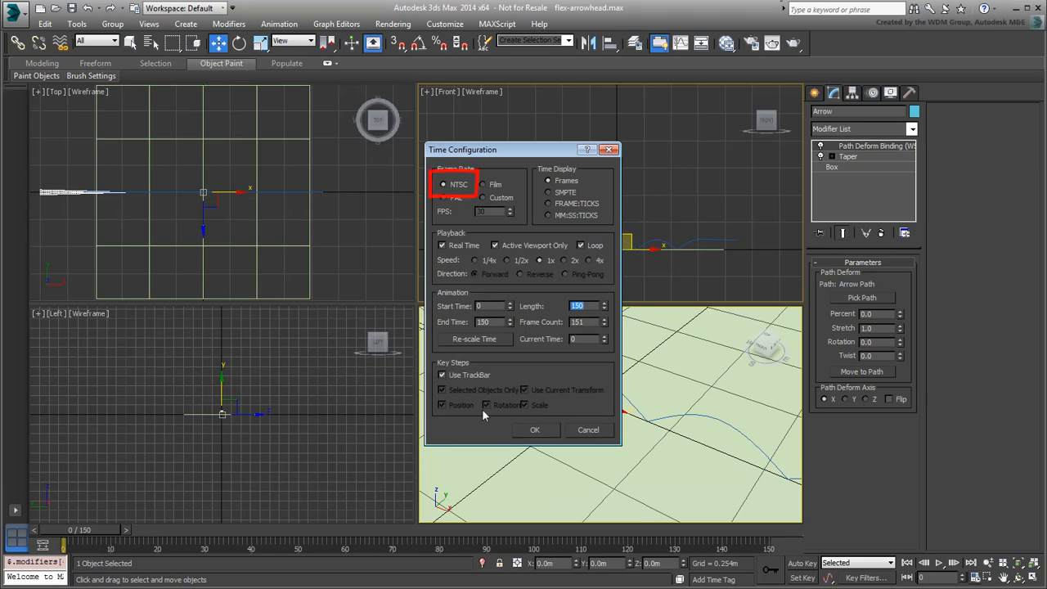
pyautogui.click(535, 429)
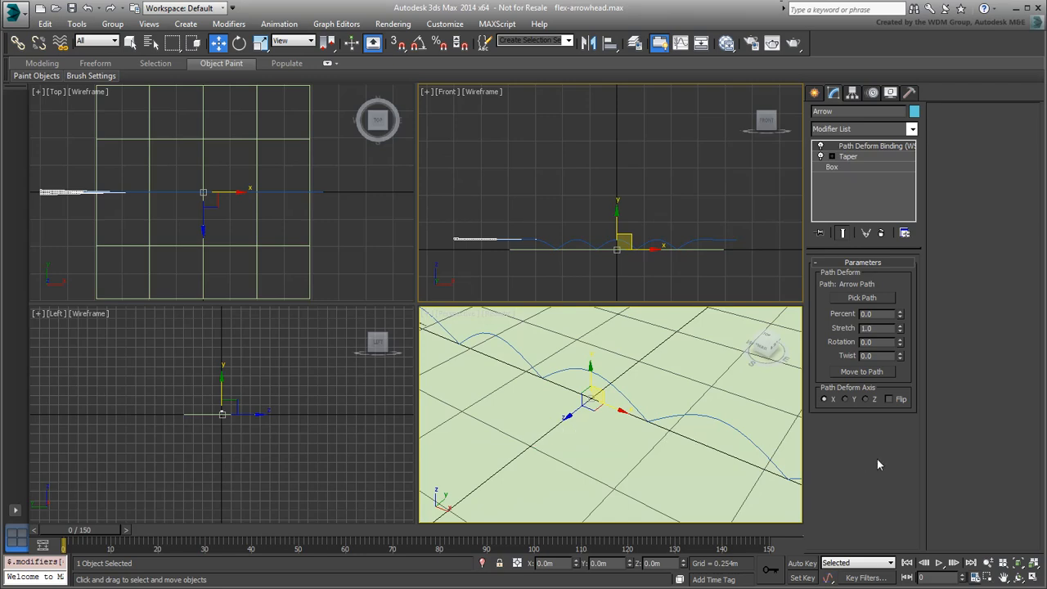
pyautogui.moveTo(945, 461)
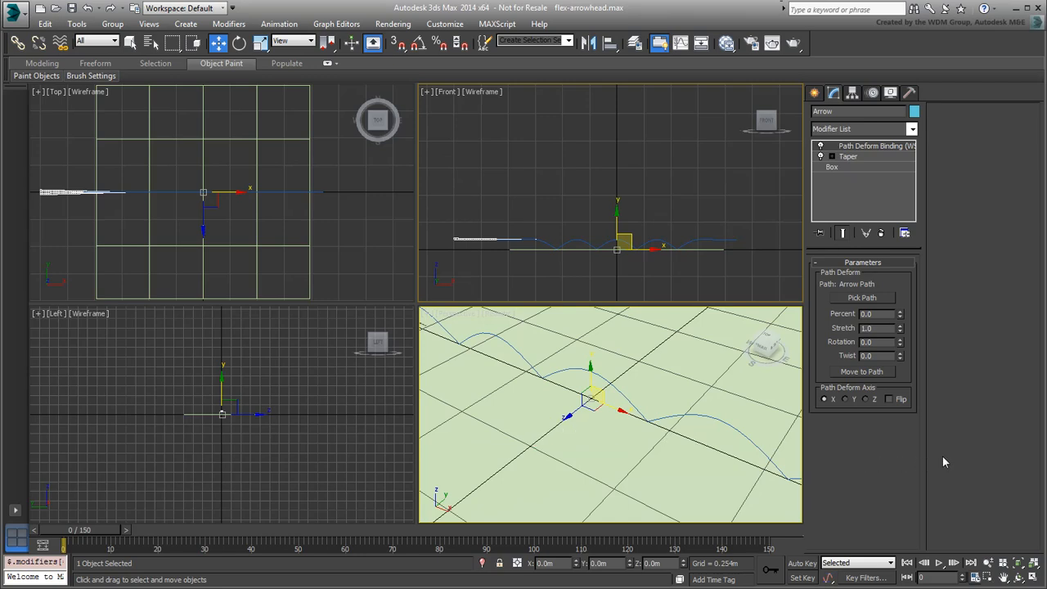
pyautogui.moveTo(928, 467)
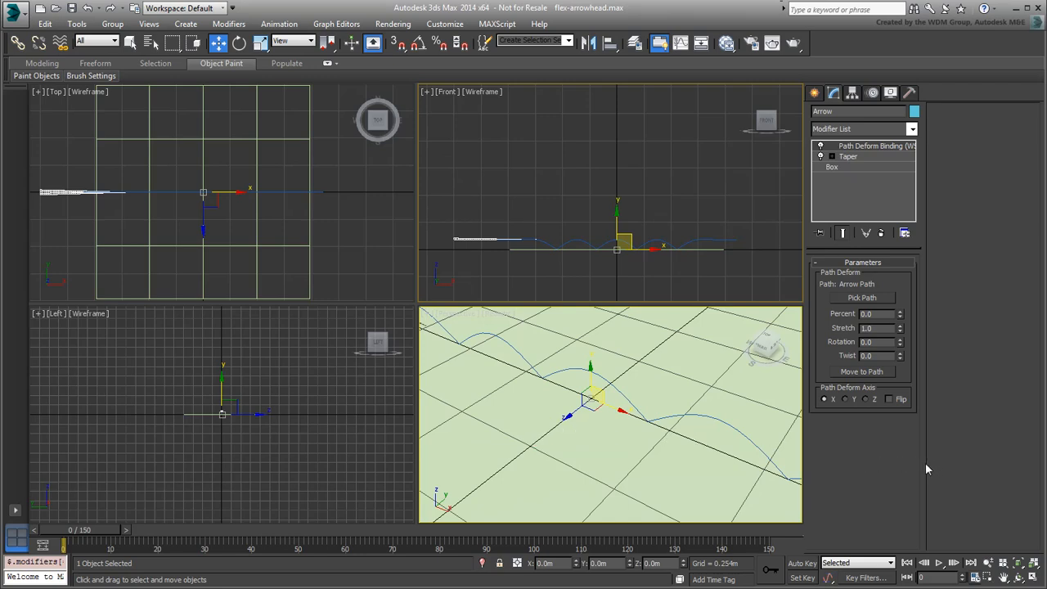
# Key the Path Deform Percent over the timeline and scrub to watch the arrow travel the path
pyautogui.click(801, 563)
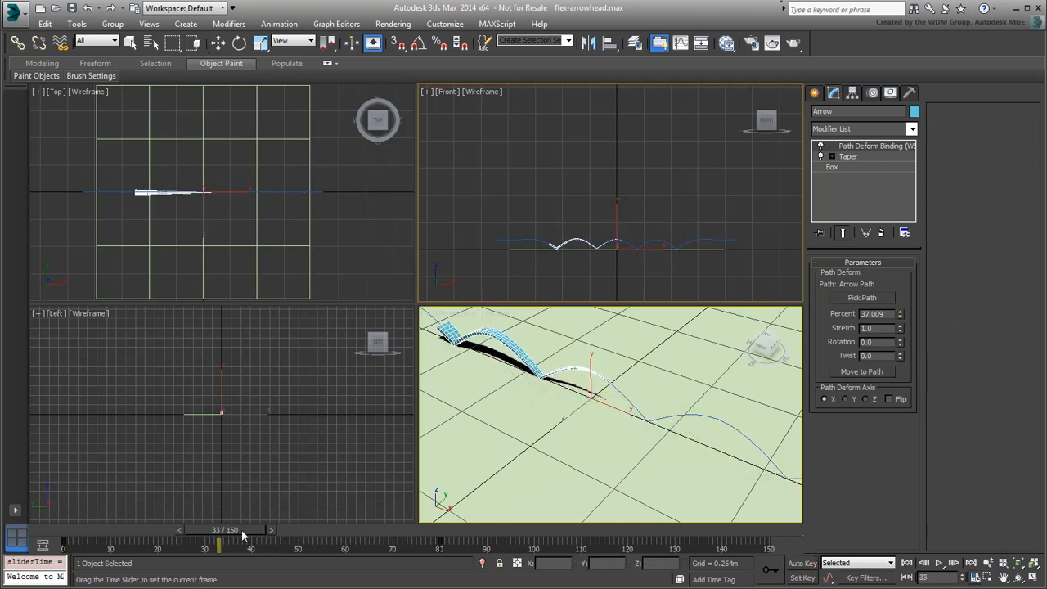
pyautogui.moveTo(219, 530); pyautogui.dragTo(197, 530)
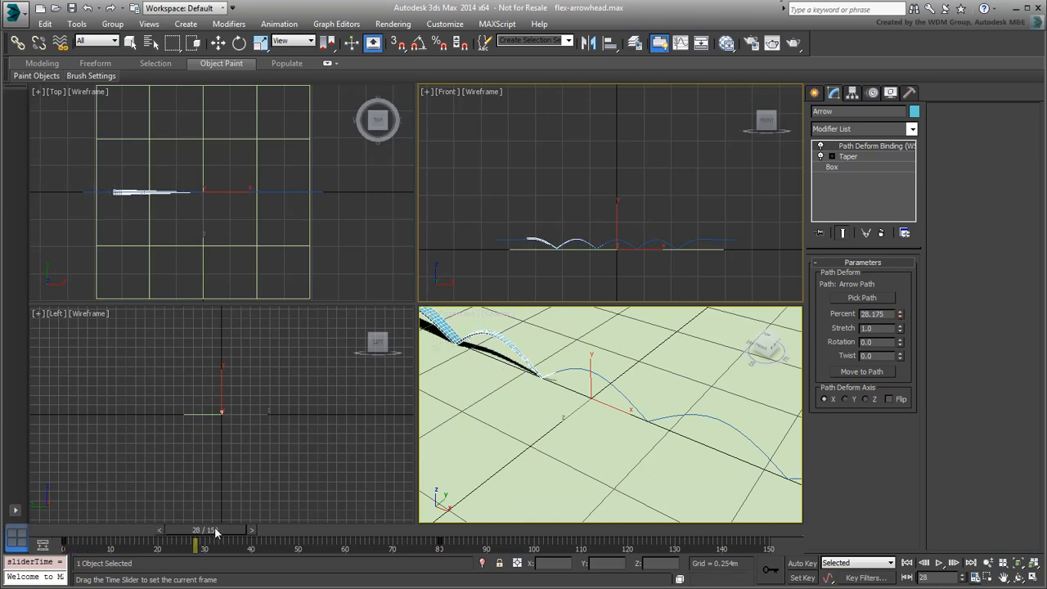
pyautogui.moveTo(196, 542); pyautogui.dragTo(242, 543)
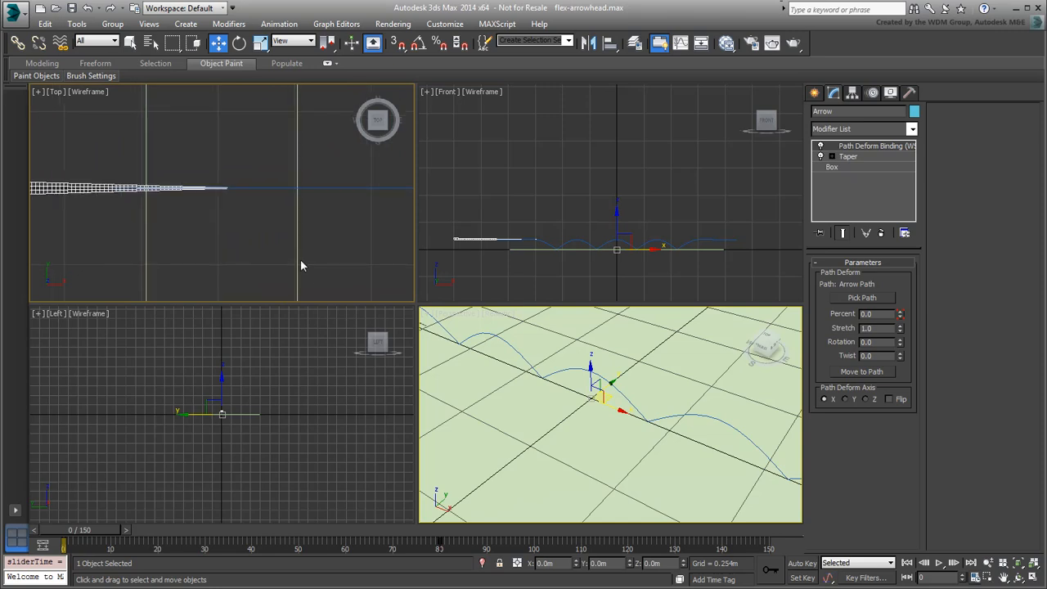
pyautogui.moveTo(749, 125)
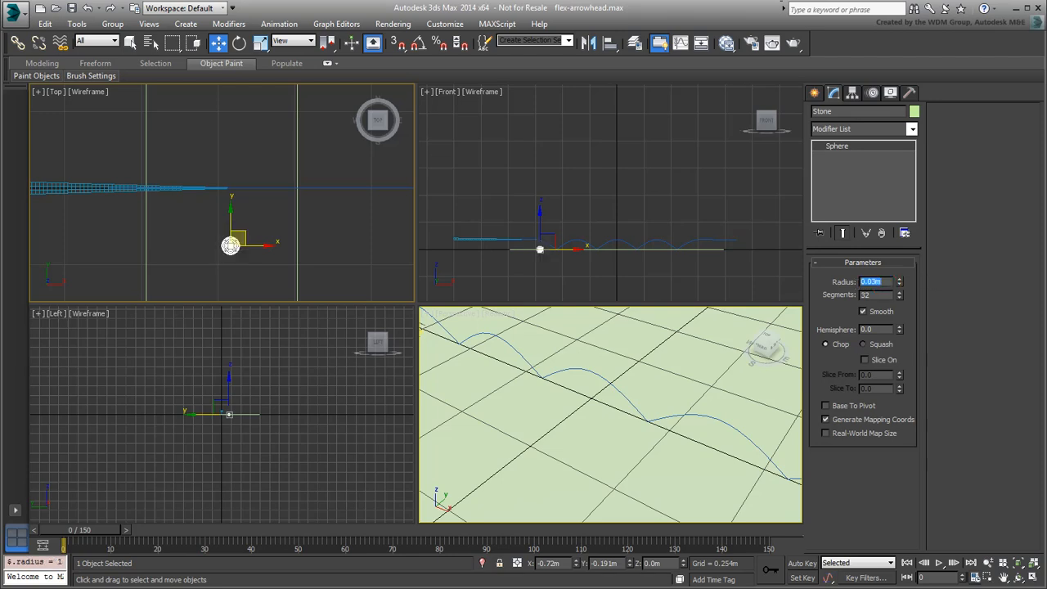
# Create a Sphere at the path start with Radius 0.03m and 12 Segments
pyautogui.click(875, 294)
pyautogui.write('12')
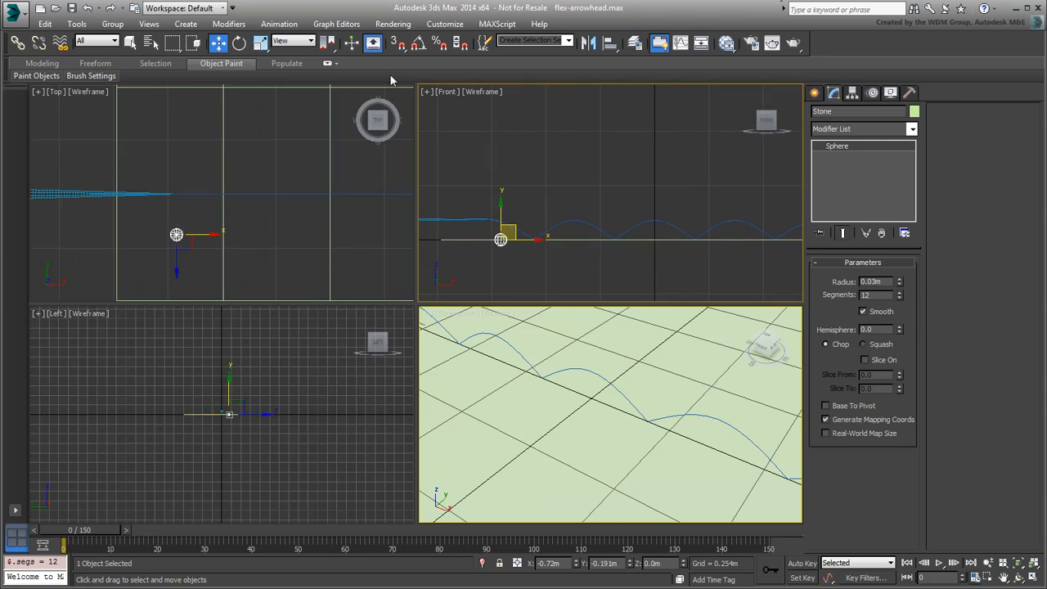
# Path-constrain the sphere to Arrow-Path and scrub time to see it follow the curve
pyautogui.click(278, 23)
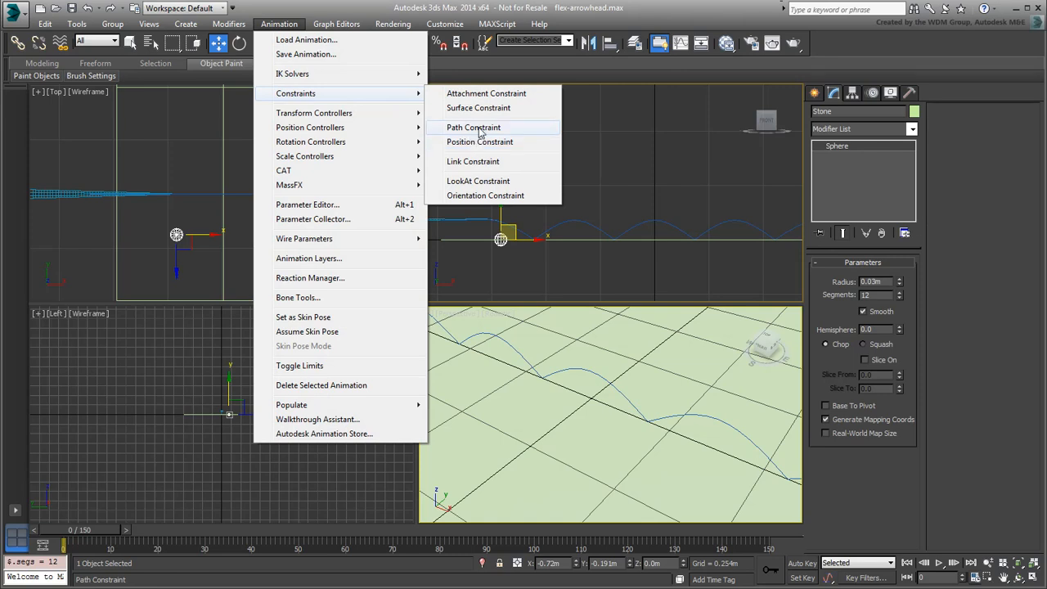
pyautogui.click(472, 128)
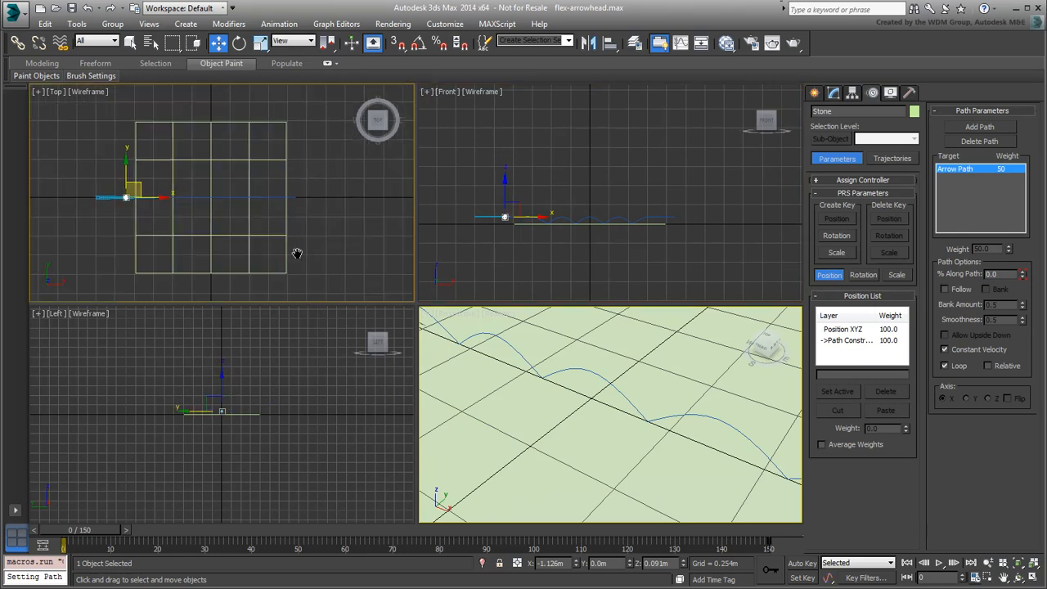
pyautogui.moveTo(88, 530); pyautogui.dragTo(99, 530)
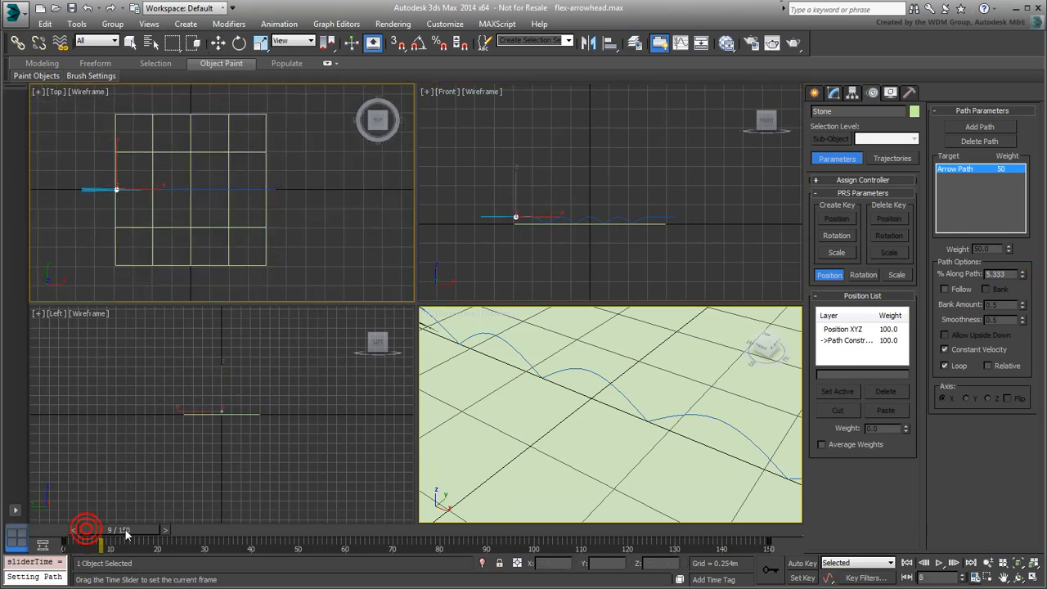
pyautogui.moveTo(98, 539); pyautogui.dragTo(281, 540)
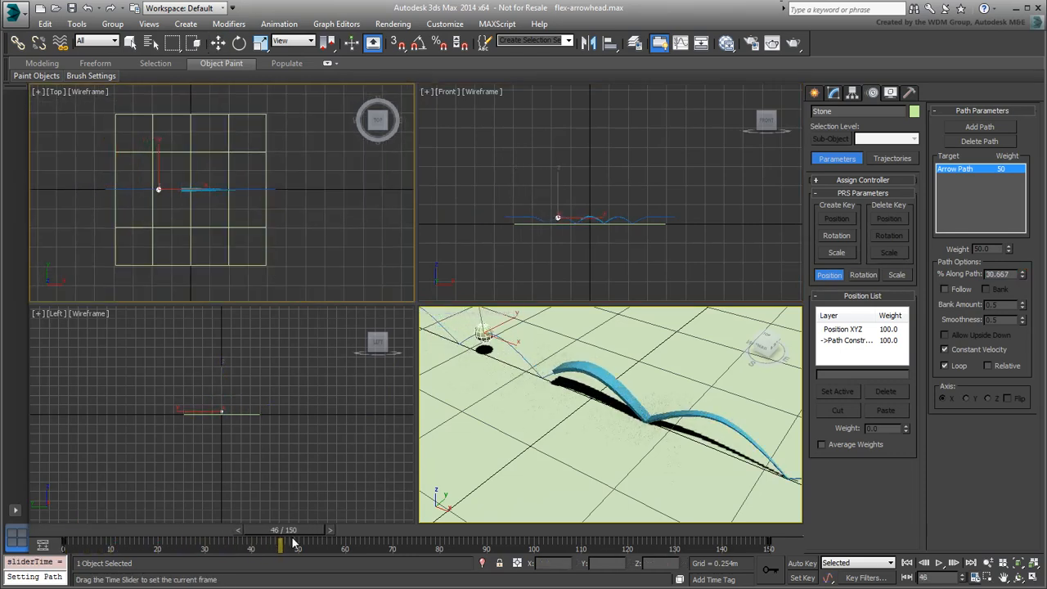
pyautogui.moveTo(281, 543); pyautogui.dragTo(592, 543)
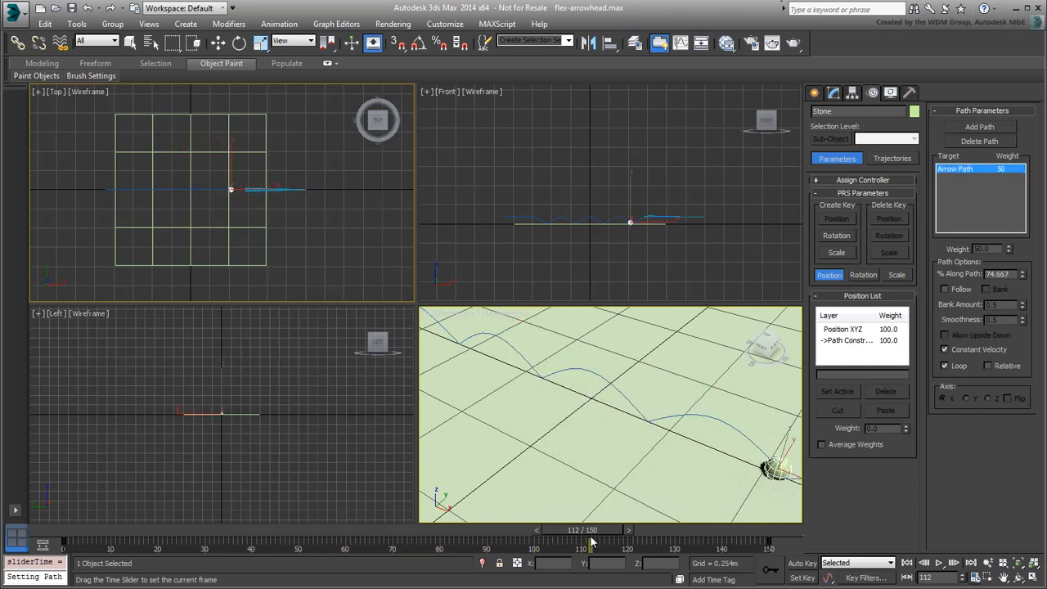
pyautogui.moveTo(592, 541); pyautogui.dragTo(85, 542)
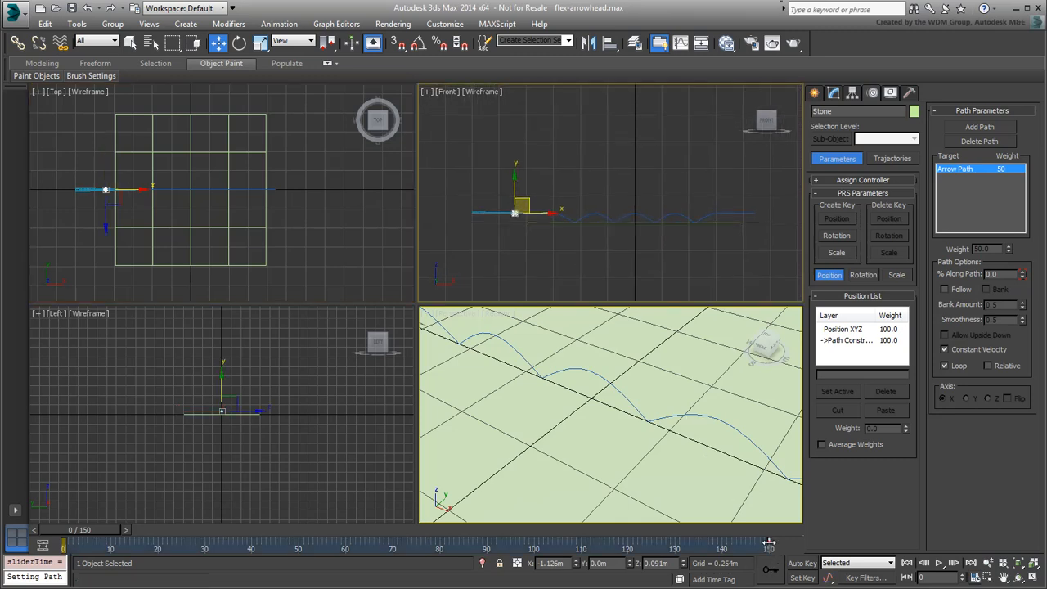
# Scrub from the first frame to mid-path comparing the sphere with the arrow head
pyautogui.moveTo(769, 540); pyautogui.dragTo(442, 540)
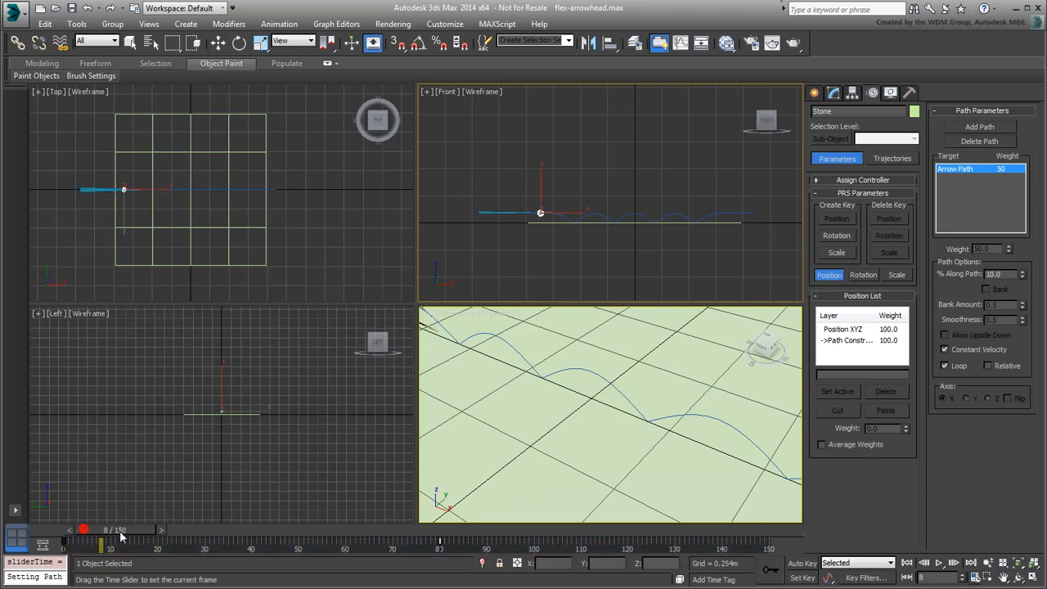
pyautogui.moveTo(108, 530); pyautogui.dragTo(249, 530)
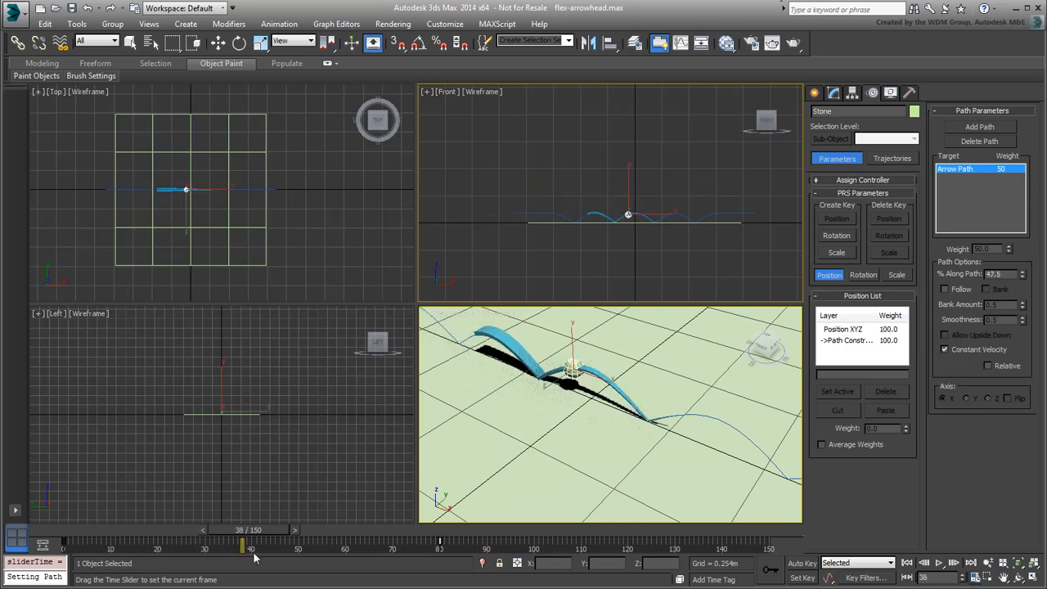
pyautogui.moveTo(242, 543); pyautogui.dragTo(314, 543)
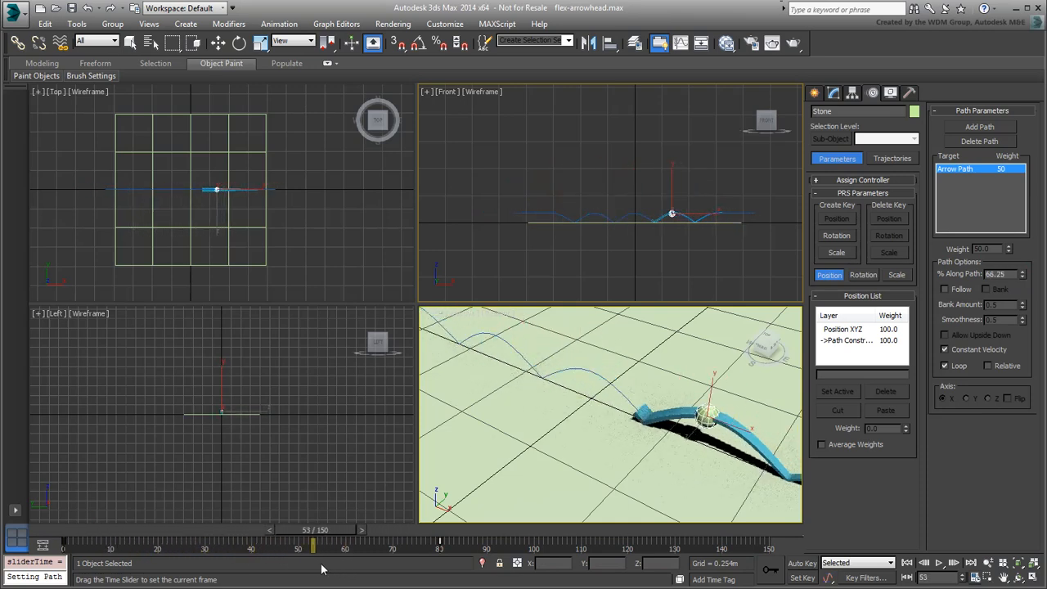
pyautogui.moveTo(314, 543); pyautogui.dragTo(187, 543)
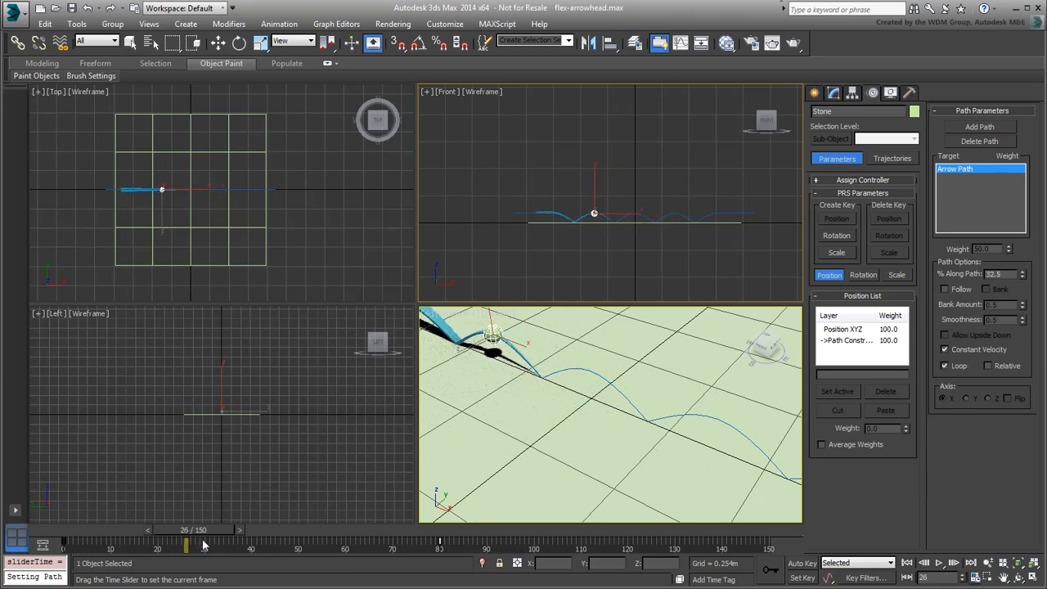
pyautogui.moveTo(188, 543); pyautogui.dragTo(181, 543)
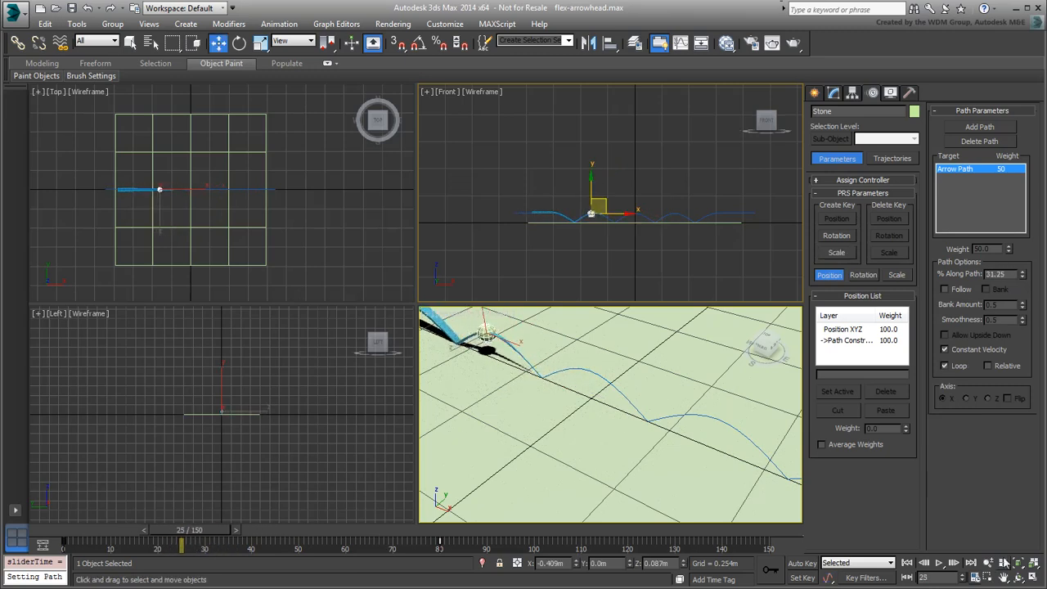
pyautogui.press('alt+w')
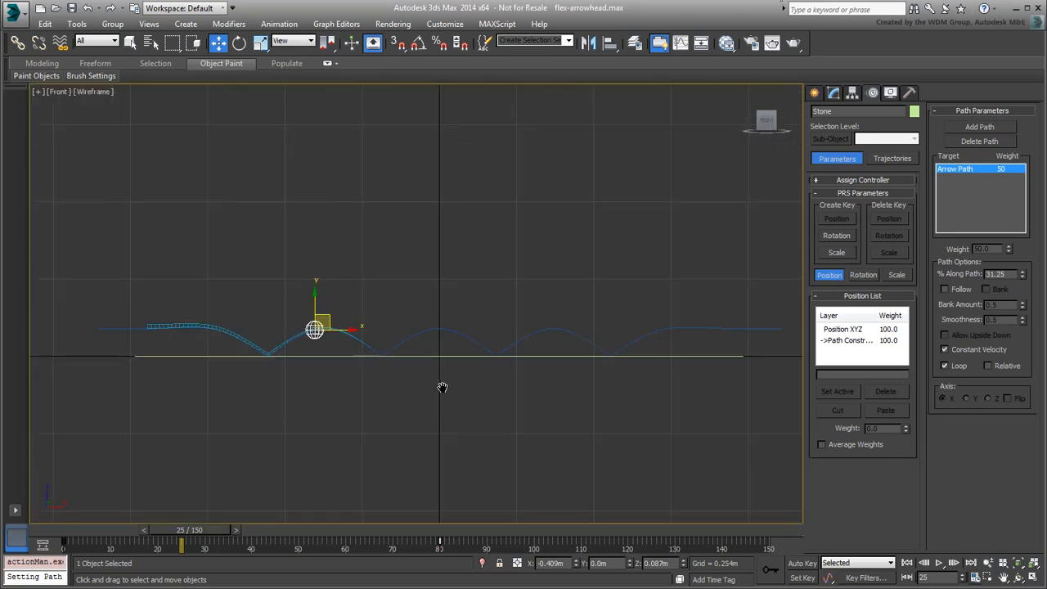
pyautogui.press('F3')
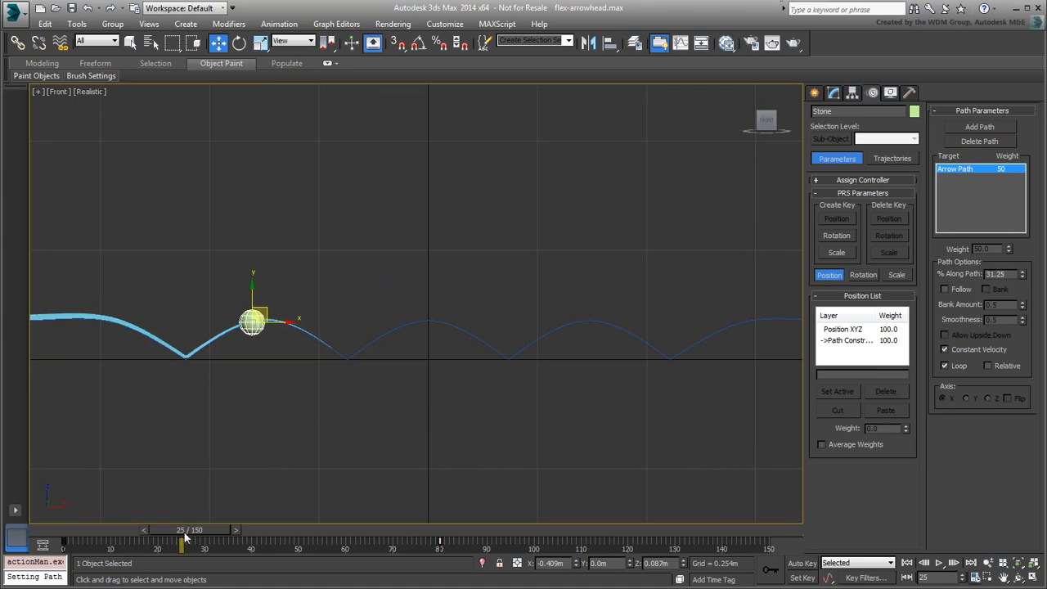
pyautogui.click(167, 530)
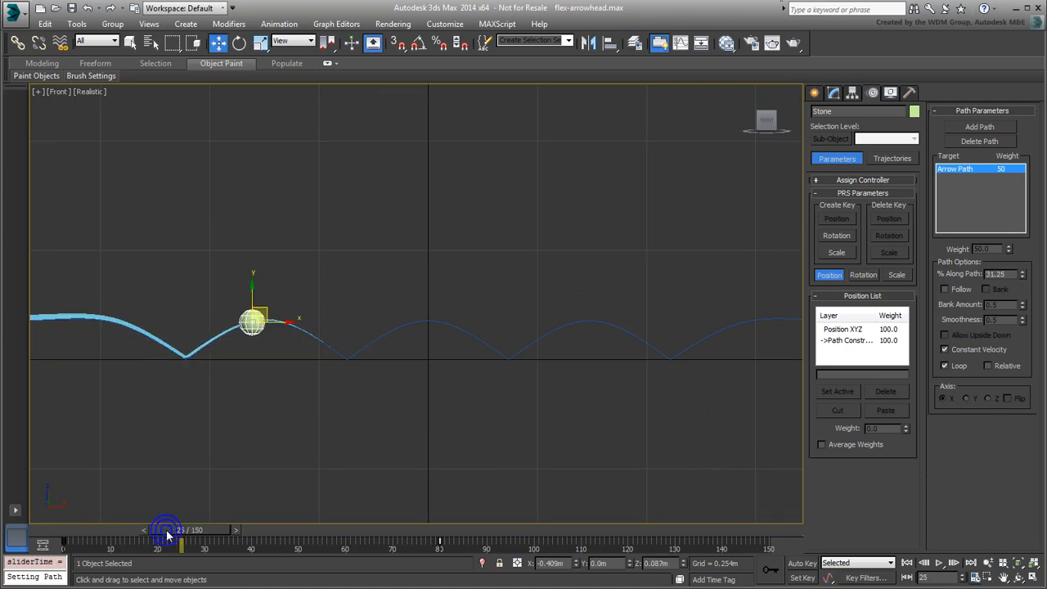
pyautogui.click(121, 320)
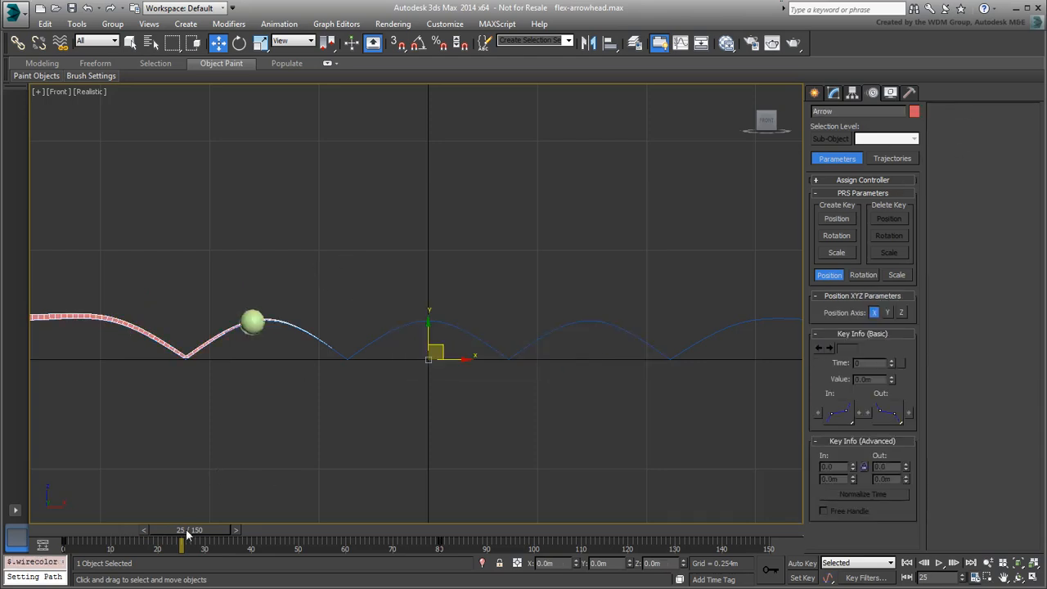
pyautogui.moveTo(182, 543); pyautogui.dragTo(135, 543)
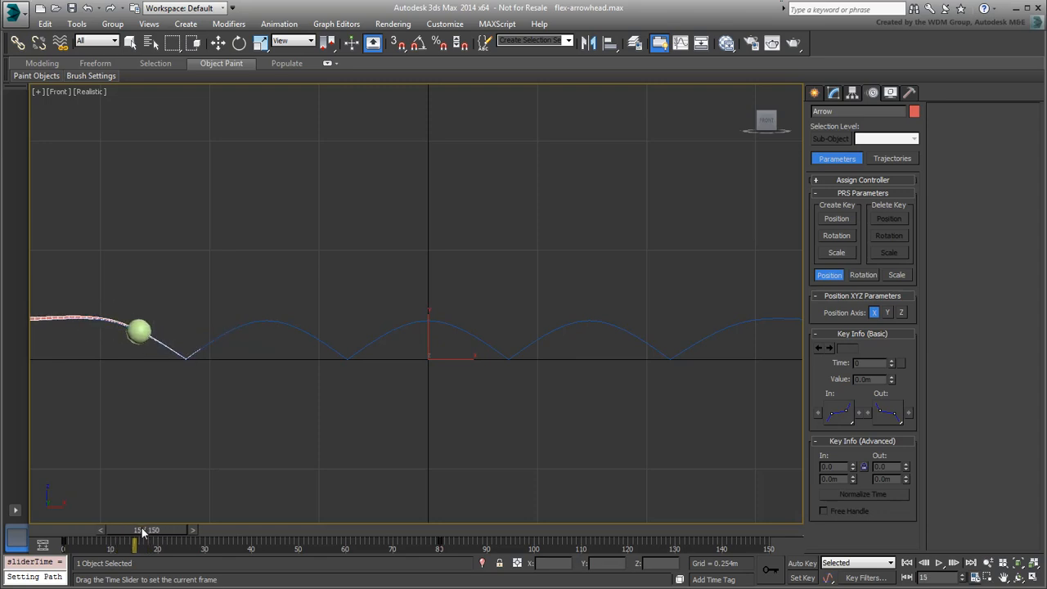
pyautogui.moveTo(134, 543); pyautogui.dragTo(265, 542)
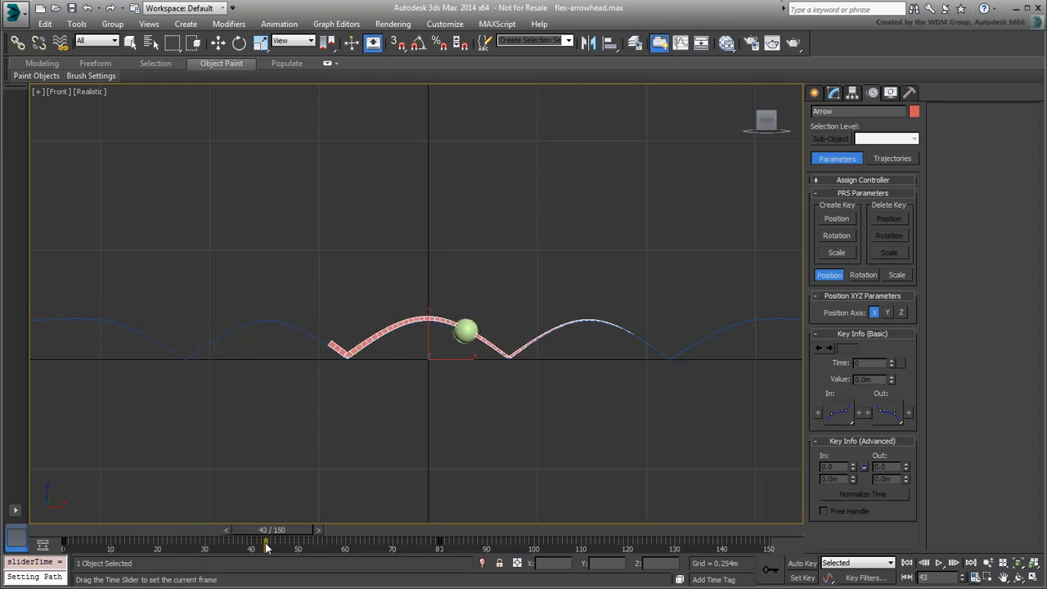
pyautogui.moveTo(265, 543); pyautogui.dragTo(252, 543)
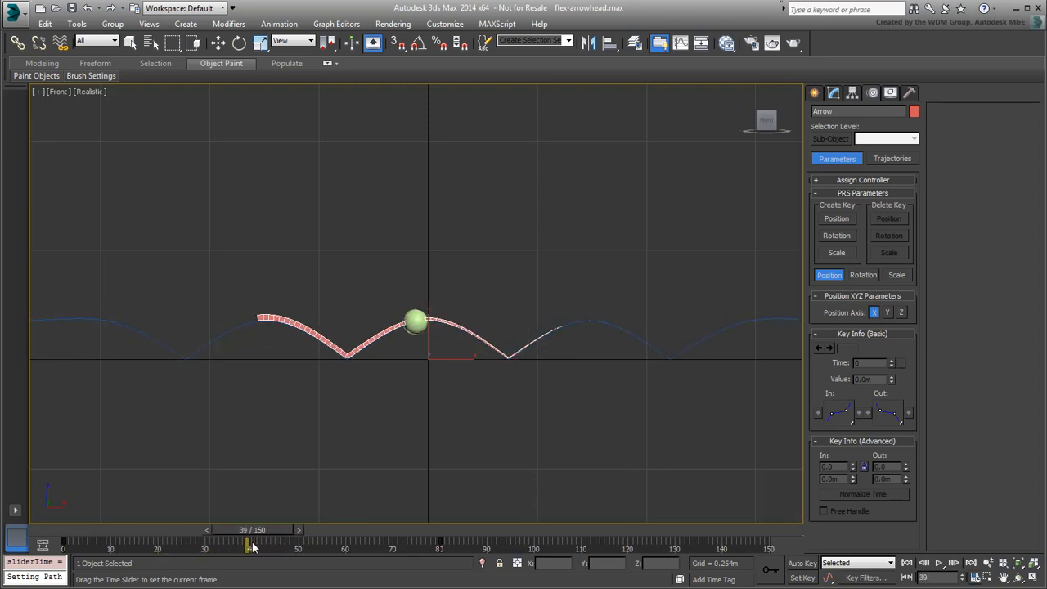
pyautogui.moveTo(248, 543); pyautogui.dragTo(105, 543)
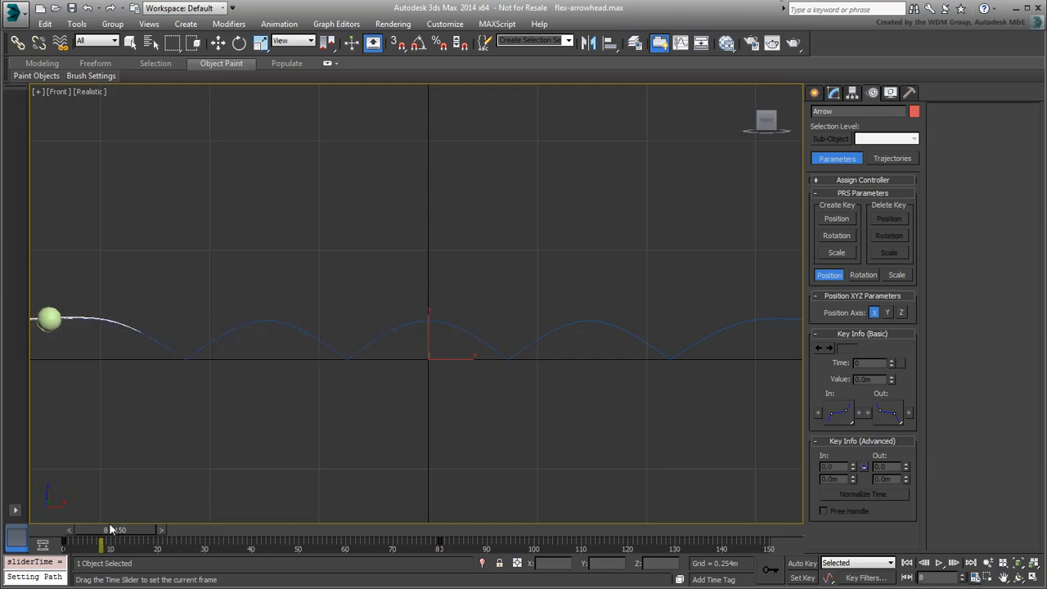
pyautogui.moveTo(105, 538); pyautogui.dragTo(251, 538)
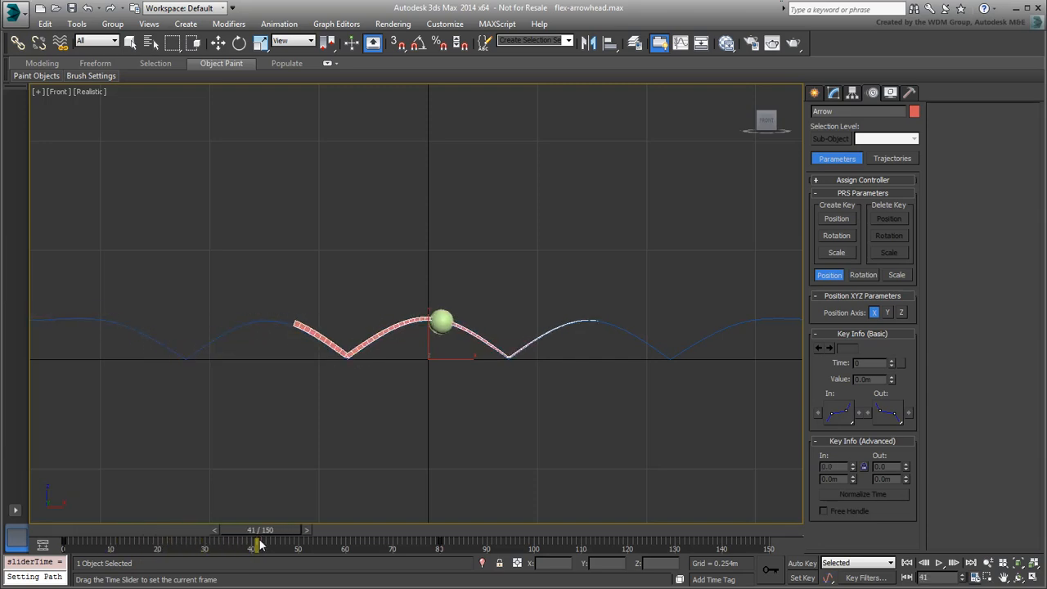
pyautogui.moveTo(262, 540); pyautogui.dragTo(252, 540)
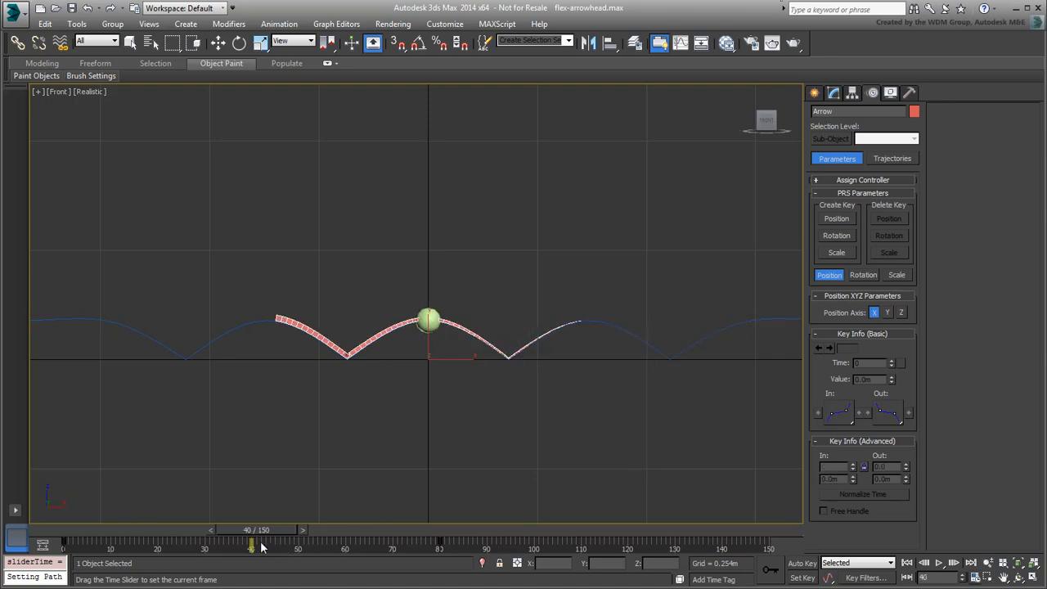
pyautogui.moveTo(252, 543); pyautogui.dragTo(131, 543)
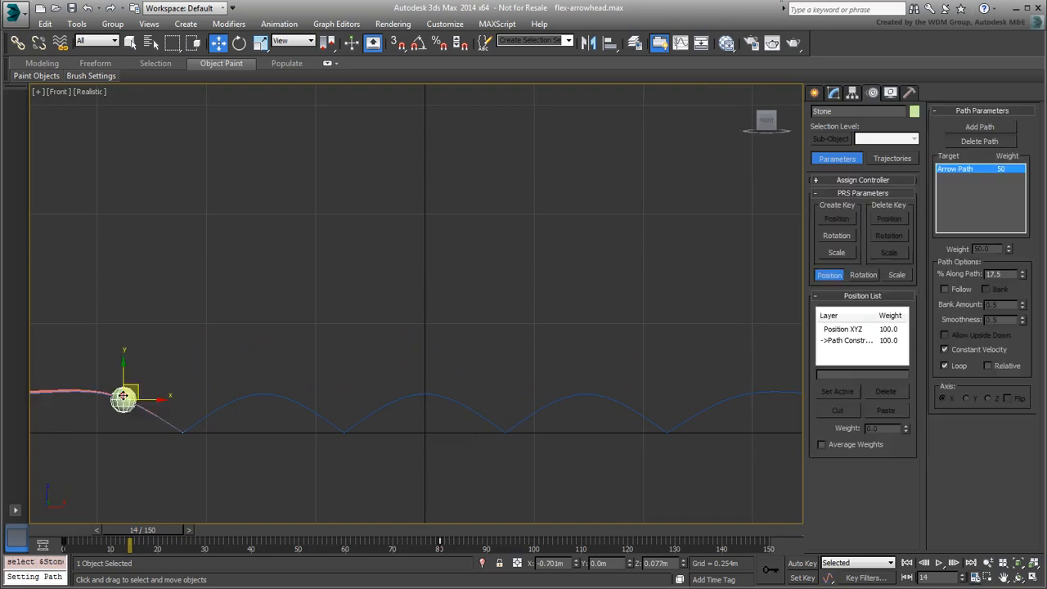
# Show the arrow's Path Deform Binding Percent track in the Curve Editor and preview it
pyautogui.rightClick(123, 397)
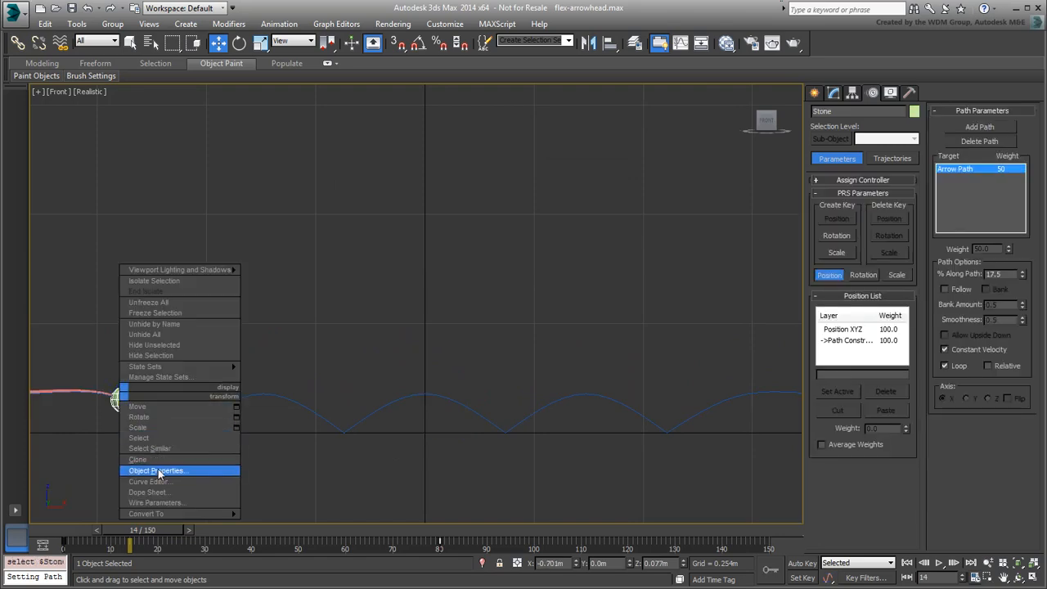
pyautogui.click(150, 480)
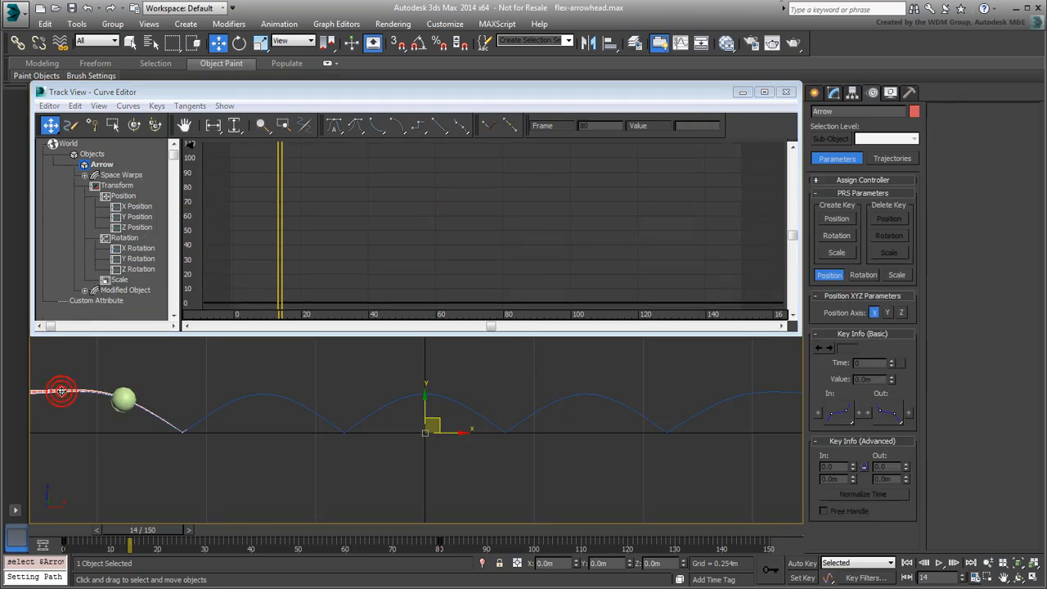
pyautogui.click(85, 175)
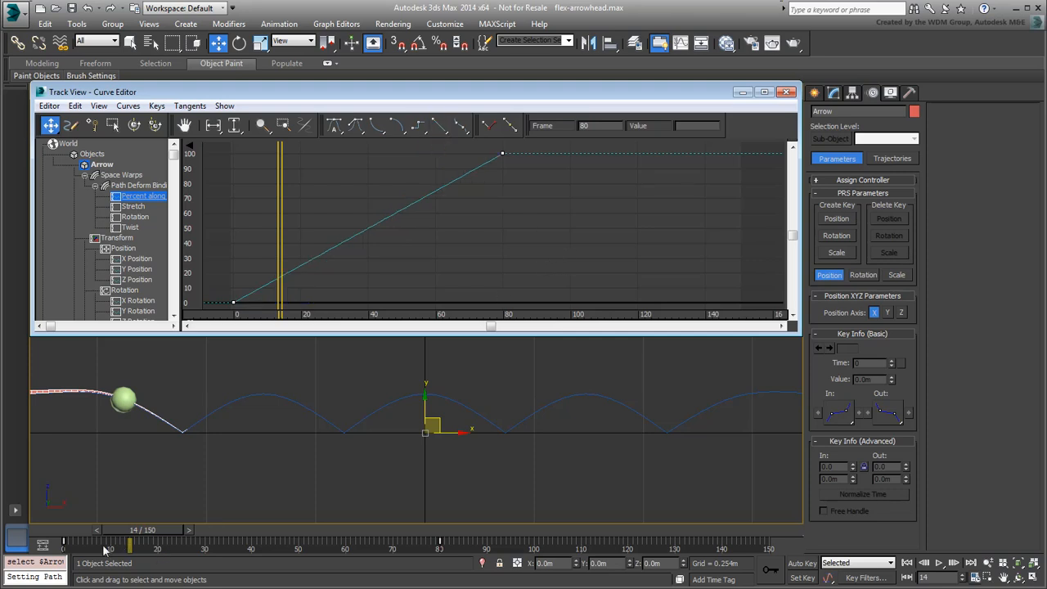
pyautogui.moveTo(129, 543); pyautogui.dragTo(156, 543)
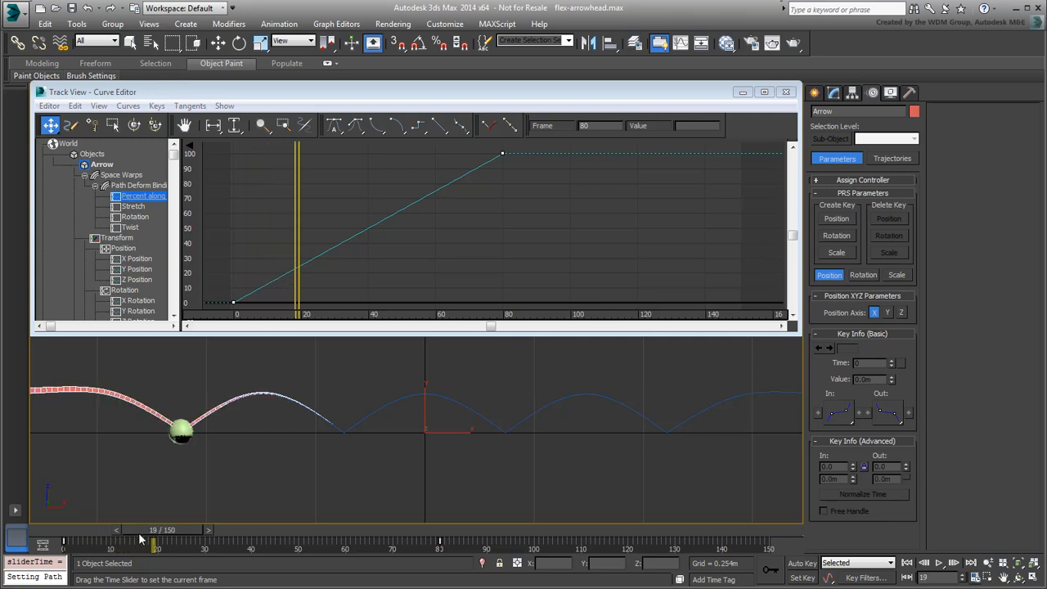
pyautogui.moveTo(155, 543); pyautogui.dragTo(321, 543)
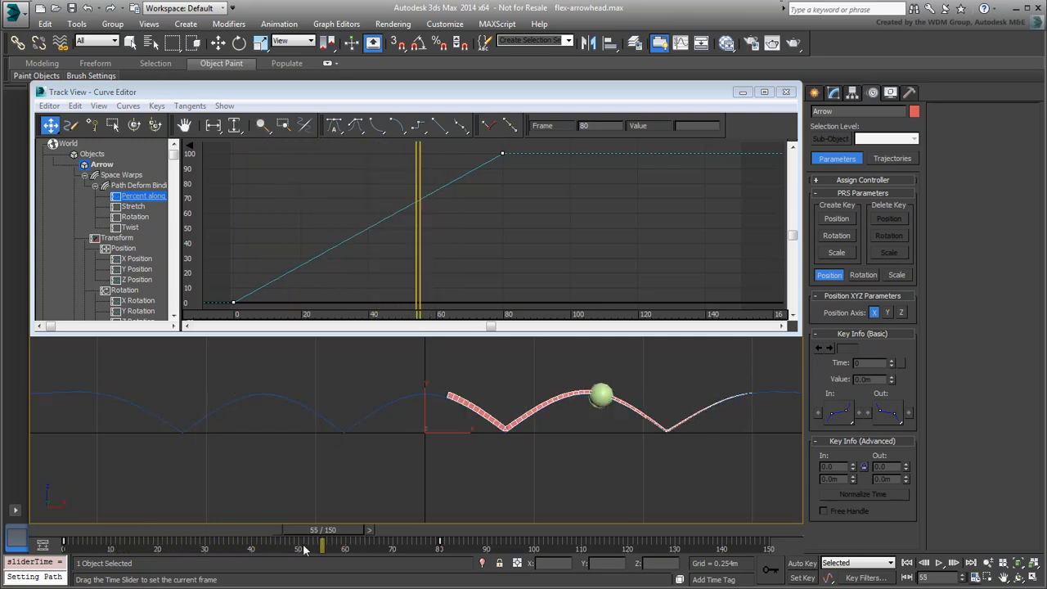
# Move the sphere's Path Constraint Percent keys to match the arrow's timing, reaching 100 at frame 67
pyautogui.moveTo(319, 543); pyautogui.dragTo(62, 543)
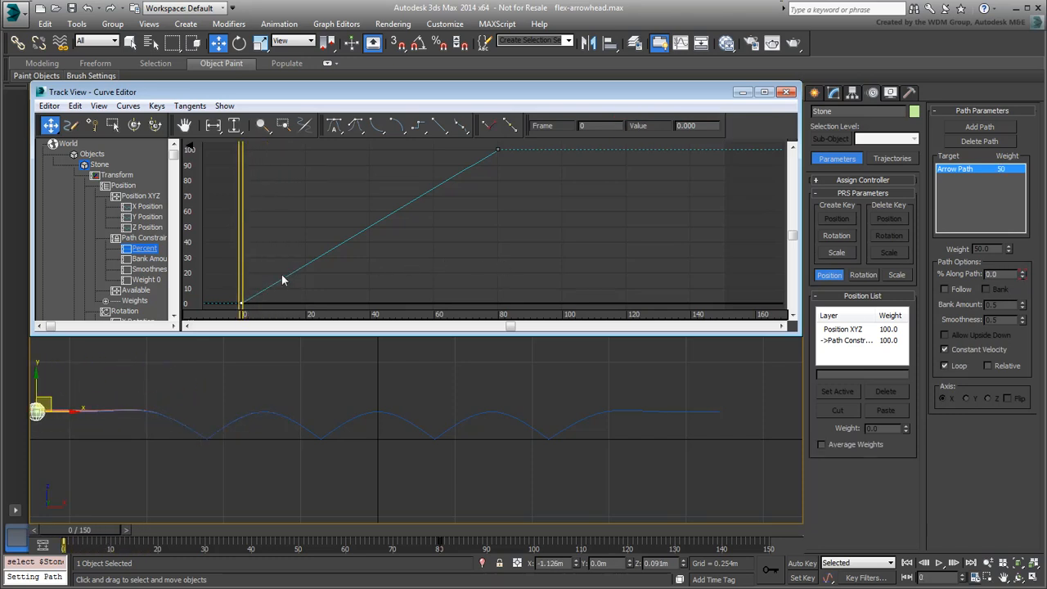
pyautogui.moveTo(242, 302); pyautogui.dragTo(242, 302)
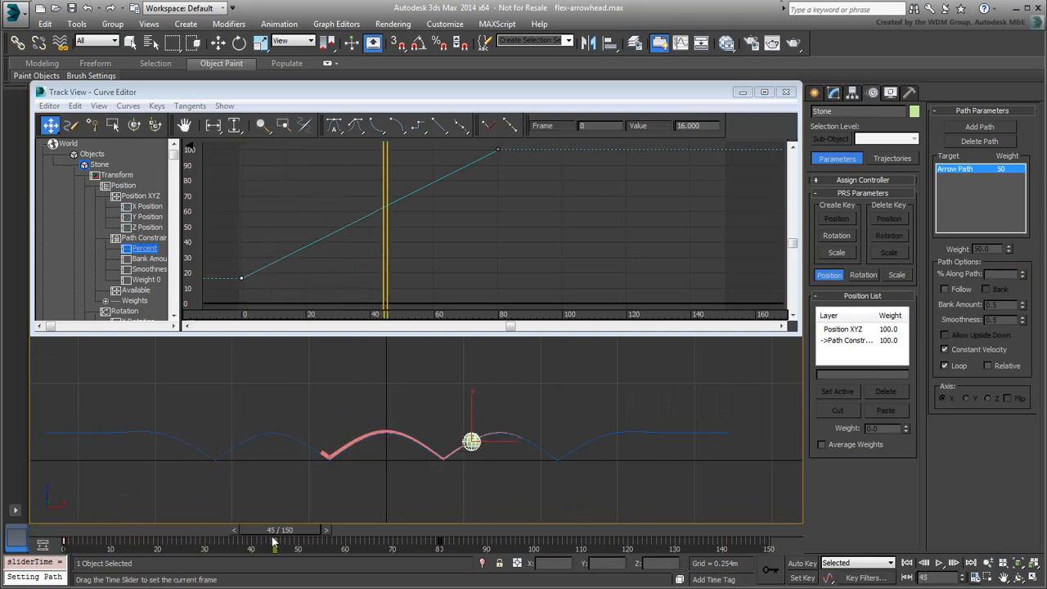
pyautogui.moveTo(275, 540); pyautogui.dragTo(379, 540)
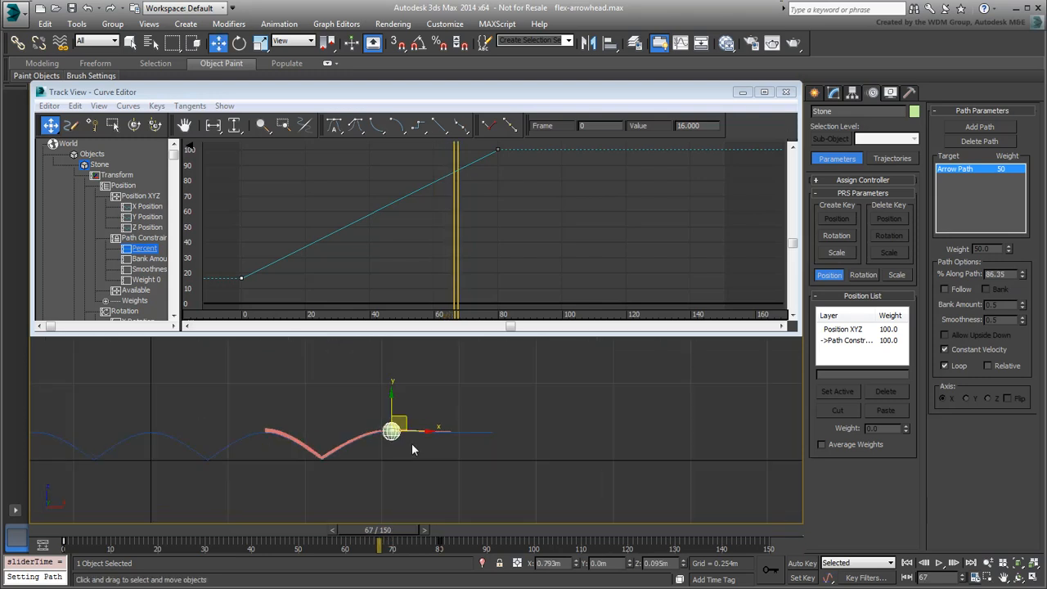
pyautogui.moveTo(391, 432); pyautogui.dragTo(474, 428)
pyautogui.write('67')
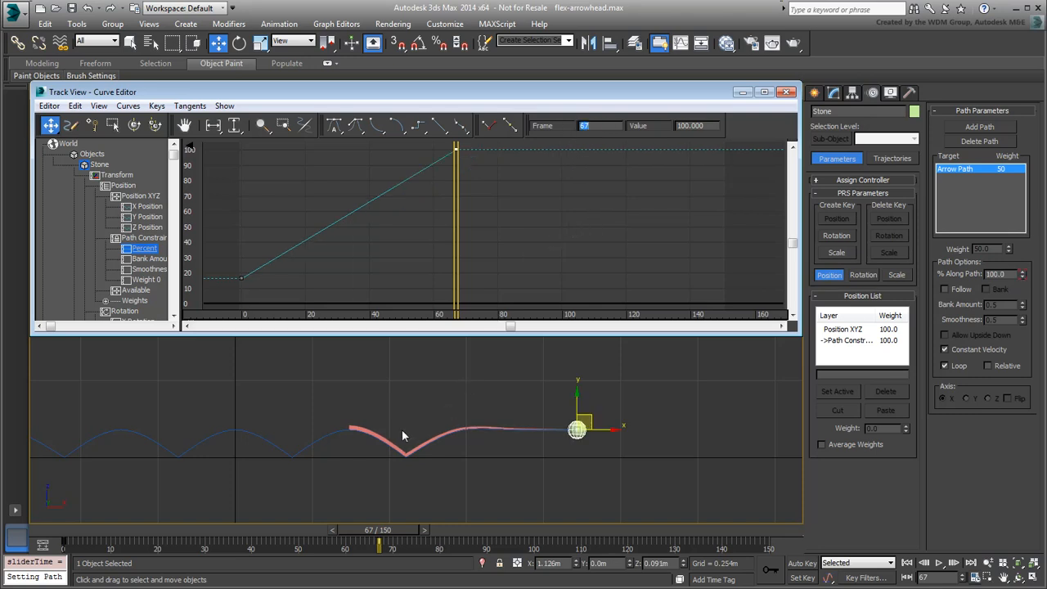
# Scrub through the animation to confirm the sphere stays on the arrow tip, then rewind to the start
pyautogui.moveTo(380, 543); pyautogui.dragTo(295, 543)
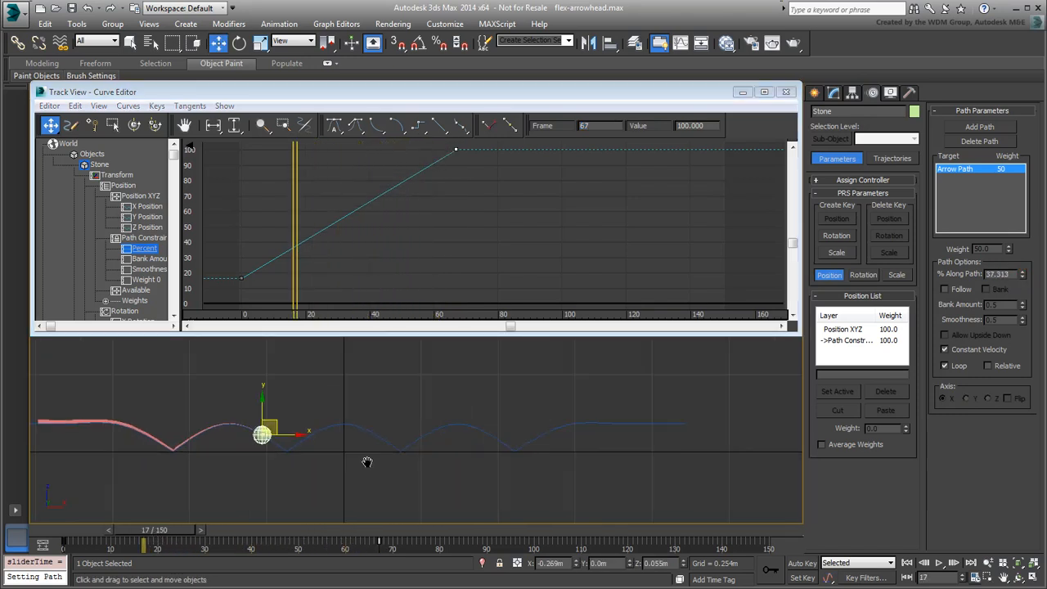
pyautogui.moveTo(144, 537); pyautogui.dragTo(106, 537)
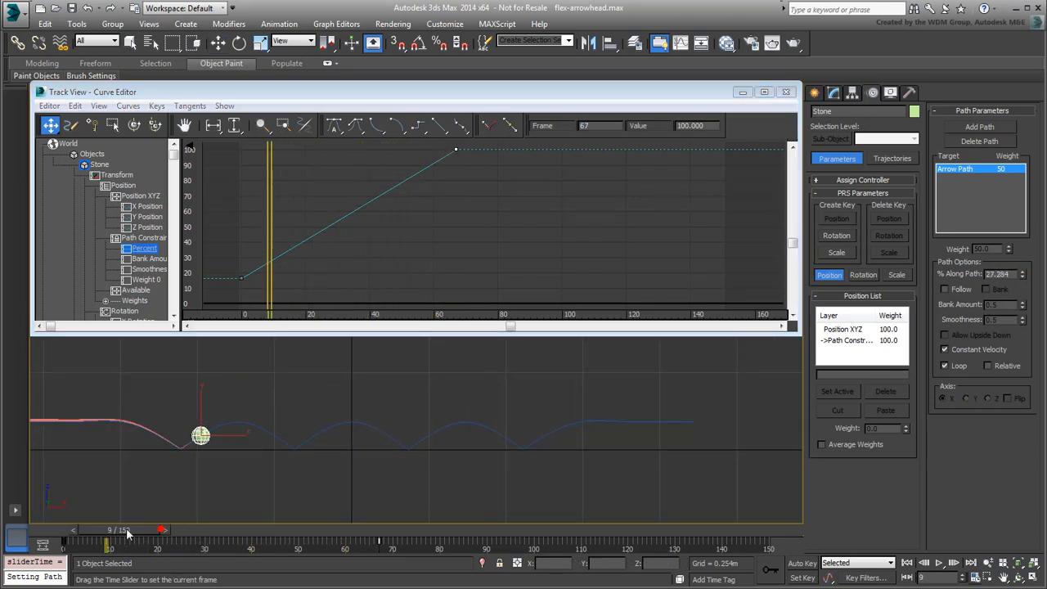
pyautogui.moveTo(106, 541); pyautogui.dragTo(144, 541)
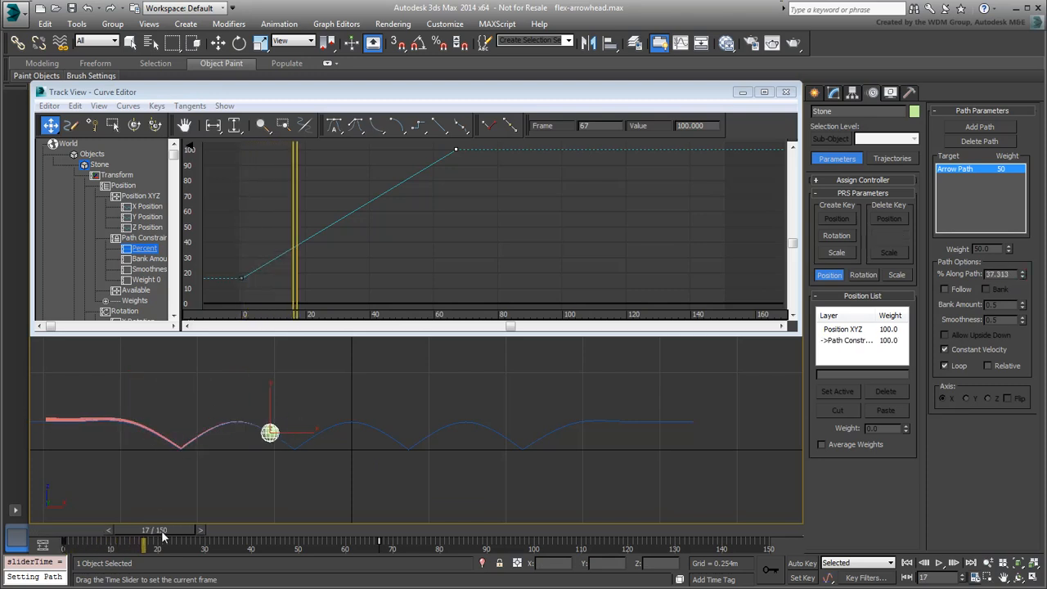
pyautogui.moveTo(143, 543); pyautogui.dragTo(377, 543)
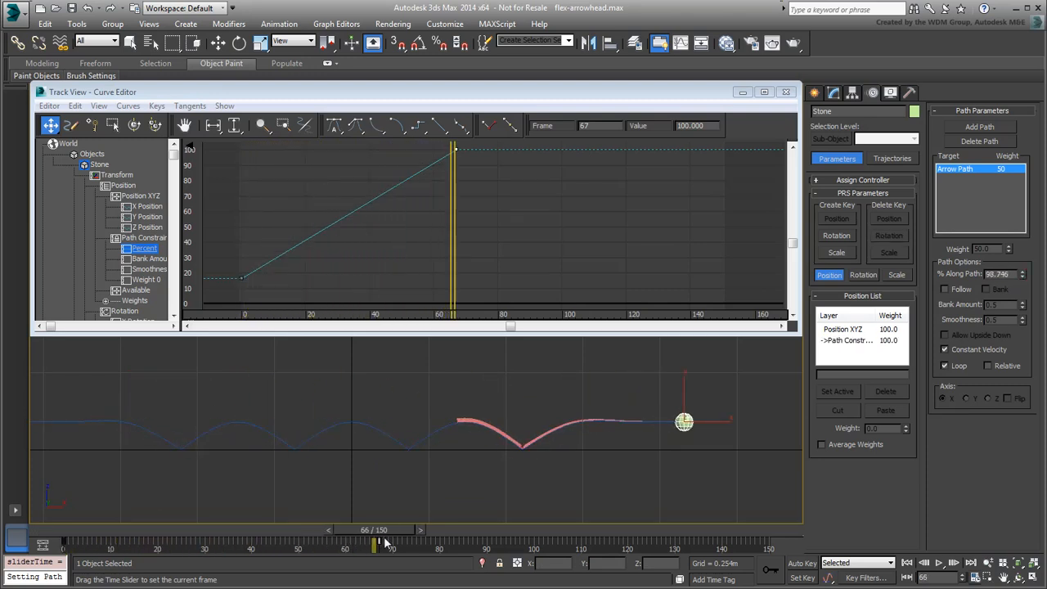
pyautogui.moveTo(376, 539); pyautogui.dragTo(66, 540)
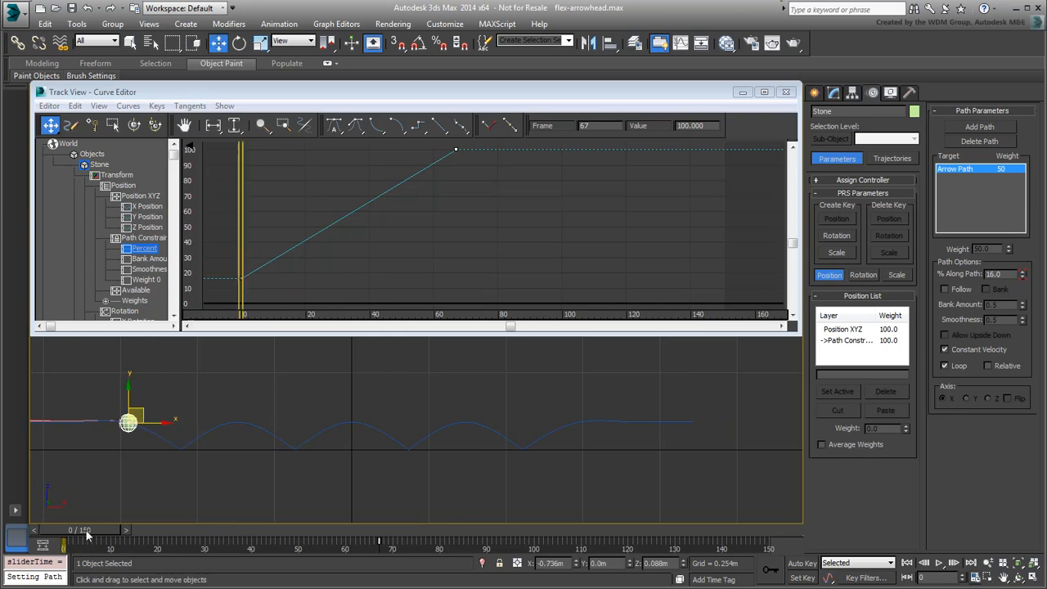
pyautogui.moveTo(677, 216)
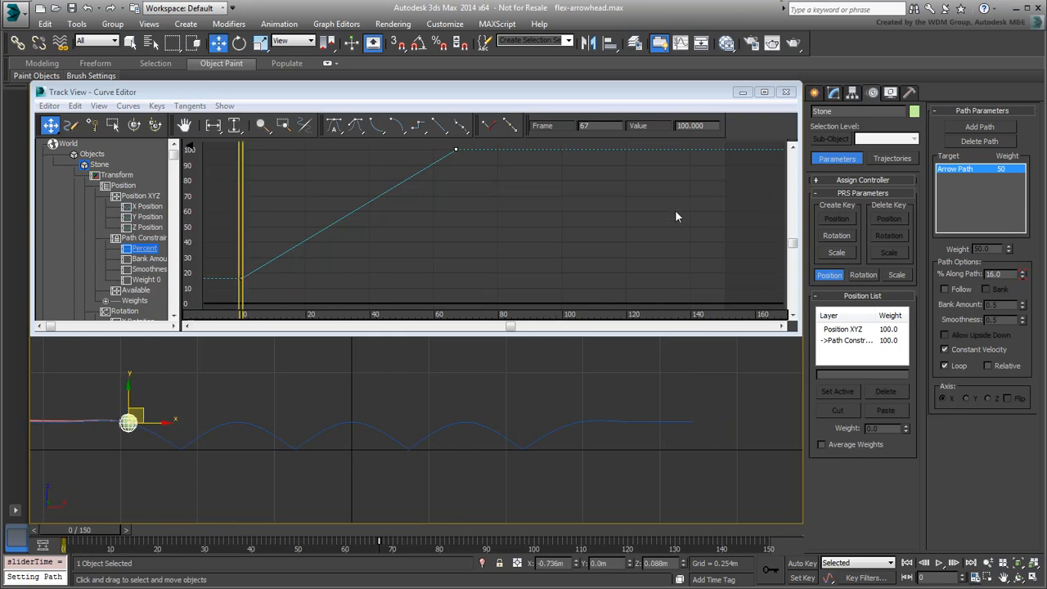
# Return to the four-viewport layout and scrub to frame 29 of the animation
pyautogui.press('f3')
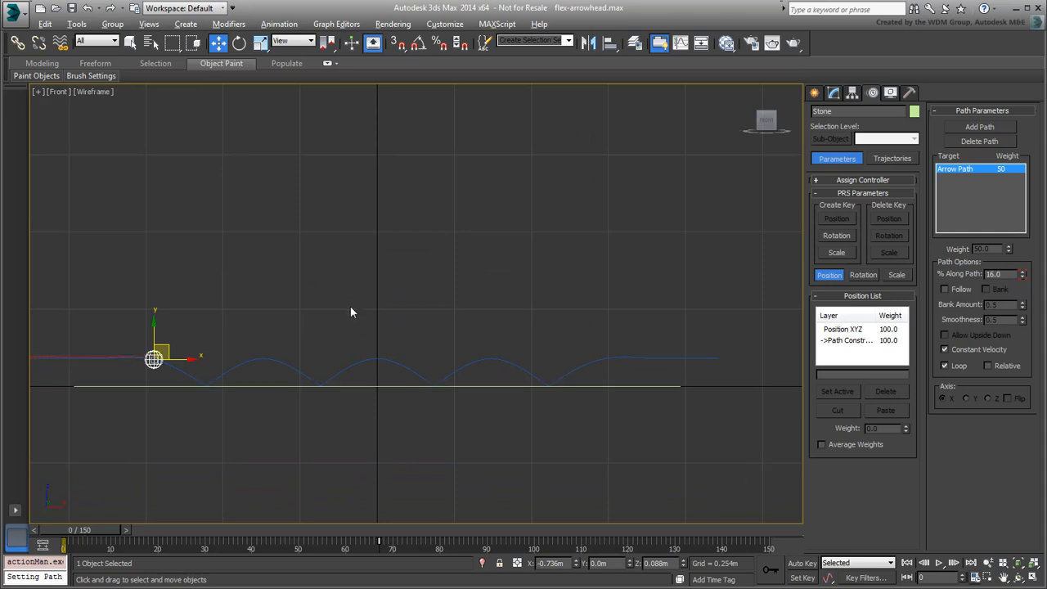
pyautogui.press('alt+w')
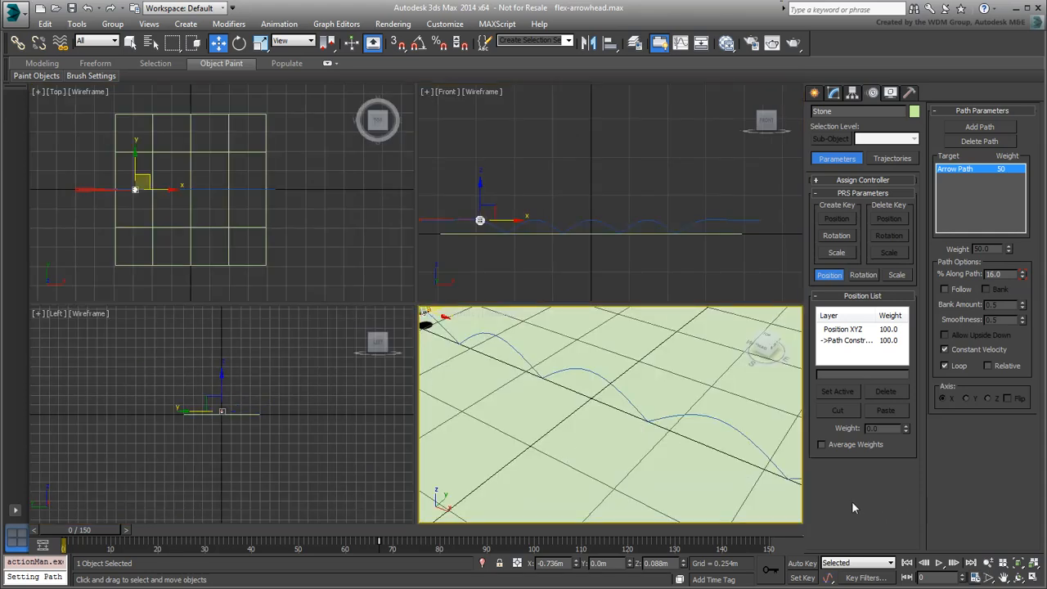
pyautogui.moveTo(67, 541); pyautogui.dragTo(200, 541)
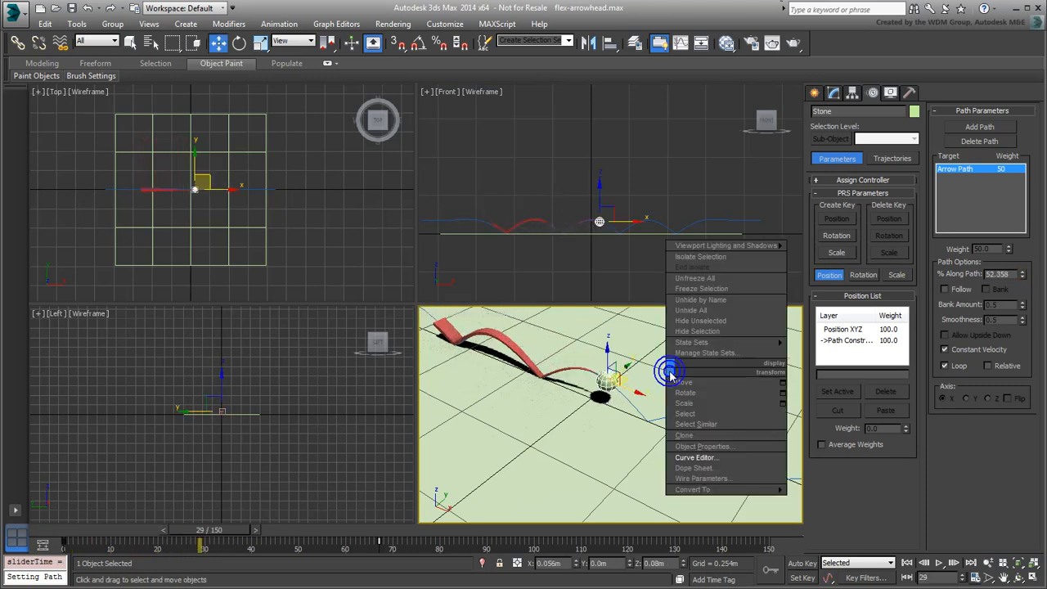
# Make the sphere non-renderable and test-render the frame showing only the red arrow on green ground
pyautogui.click(705, 445)
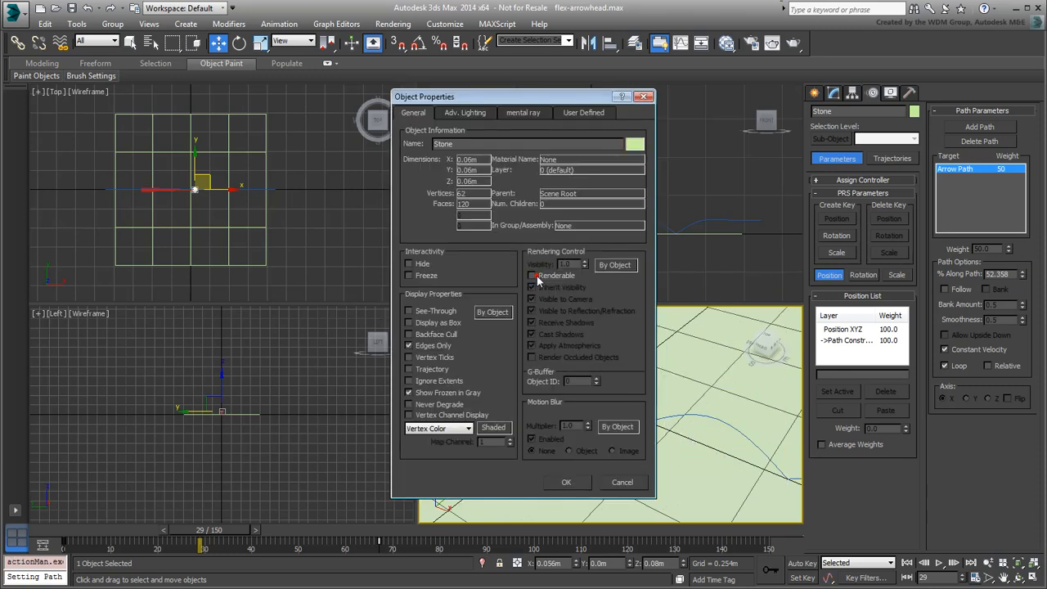
pyautogui.click(566, 481)
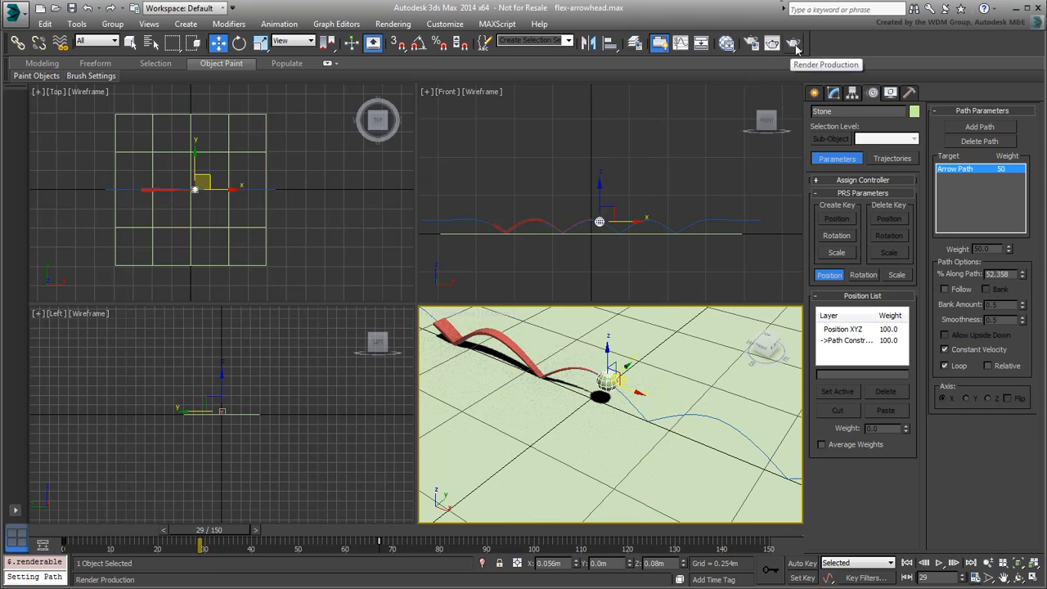
pyautogui.click(791, 42)
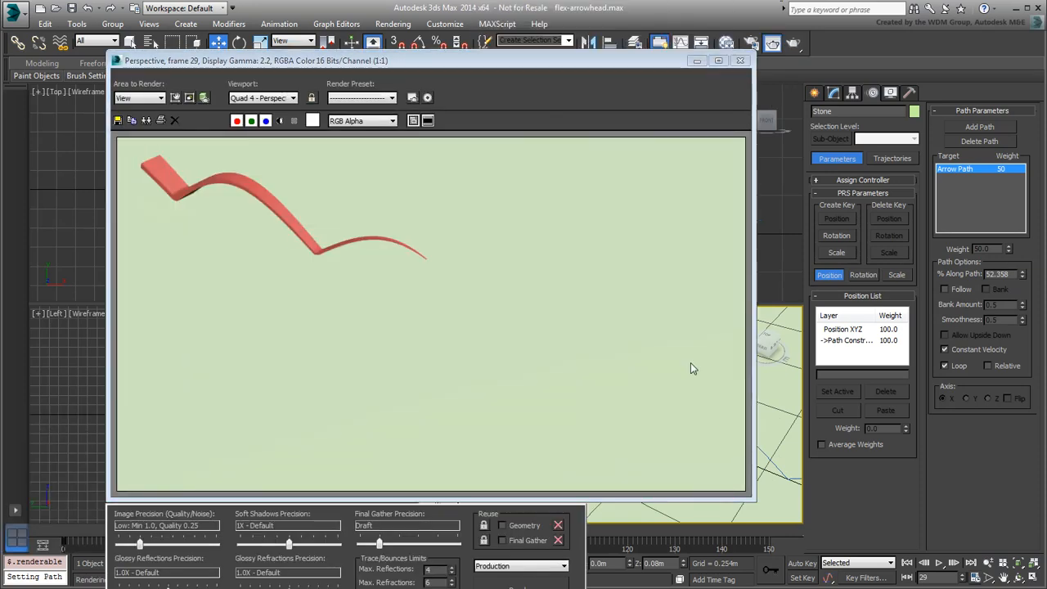
pyautogui.moveTo(679, 370)
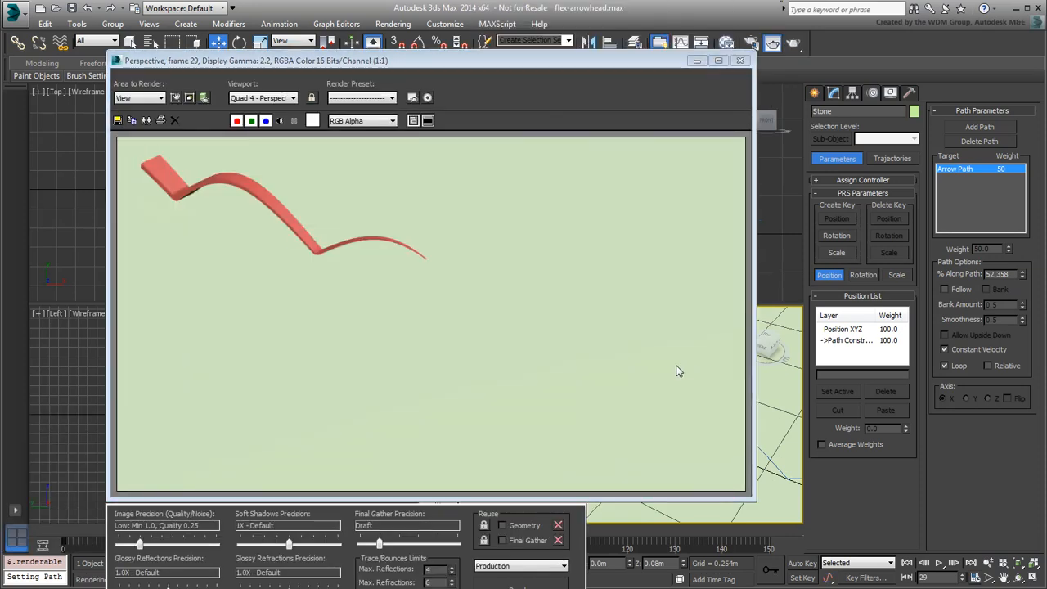
pyautogui.click(739, 59)
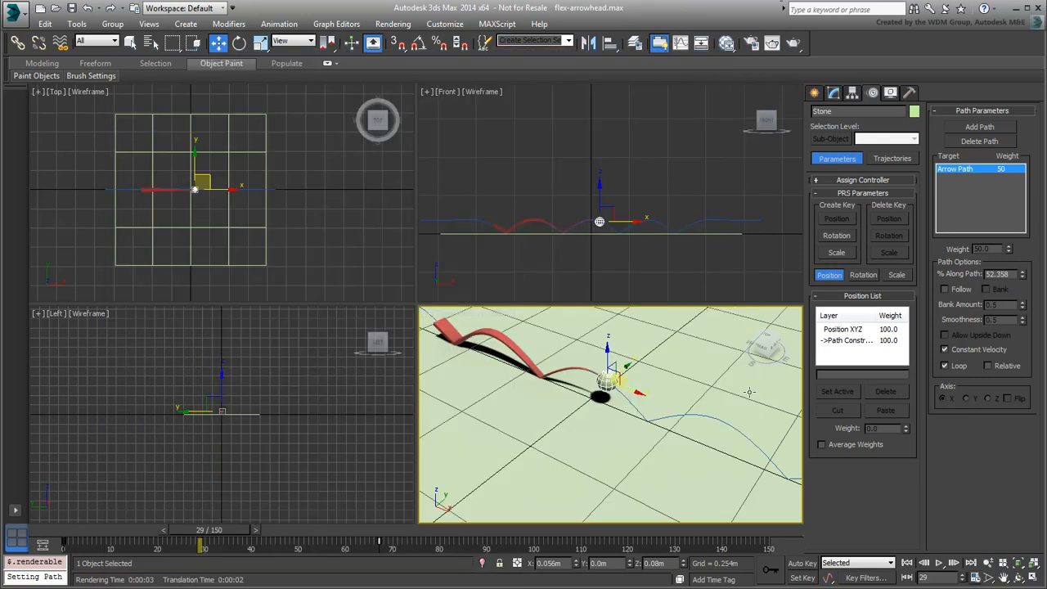
pyautogui.moveTo(860, 497)
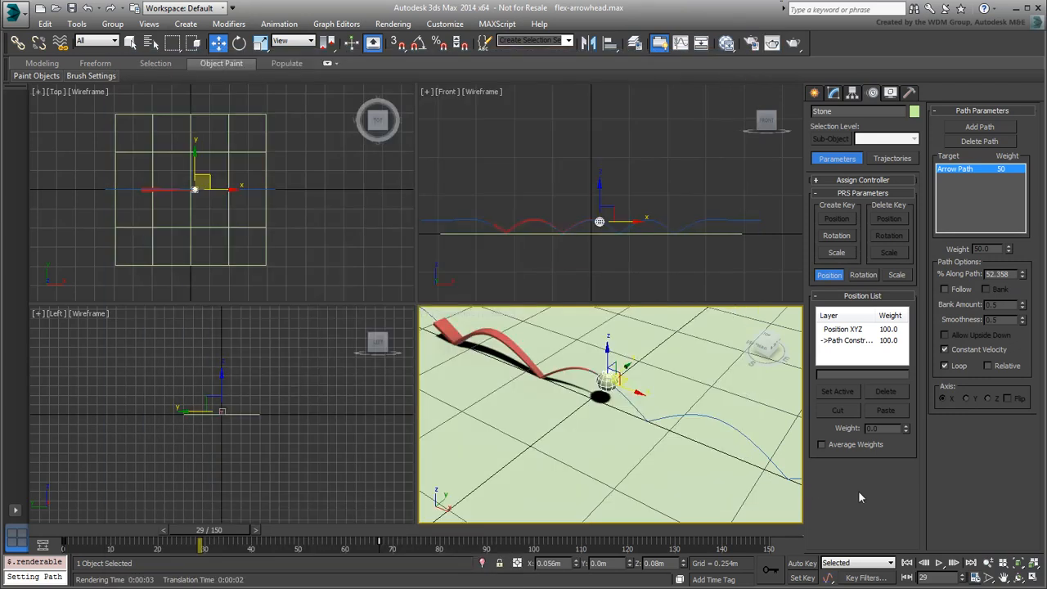